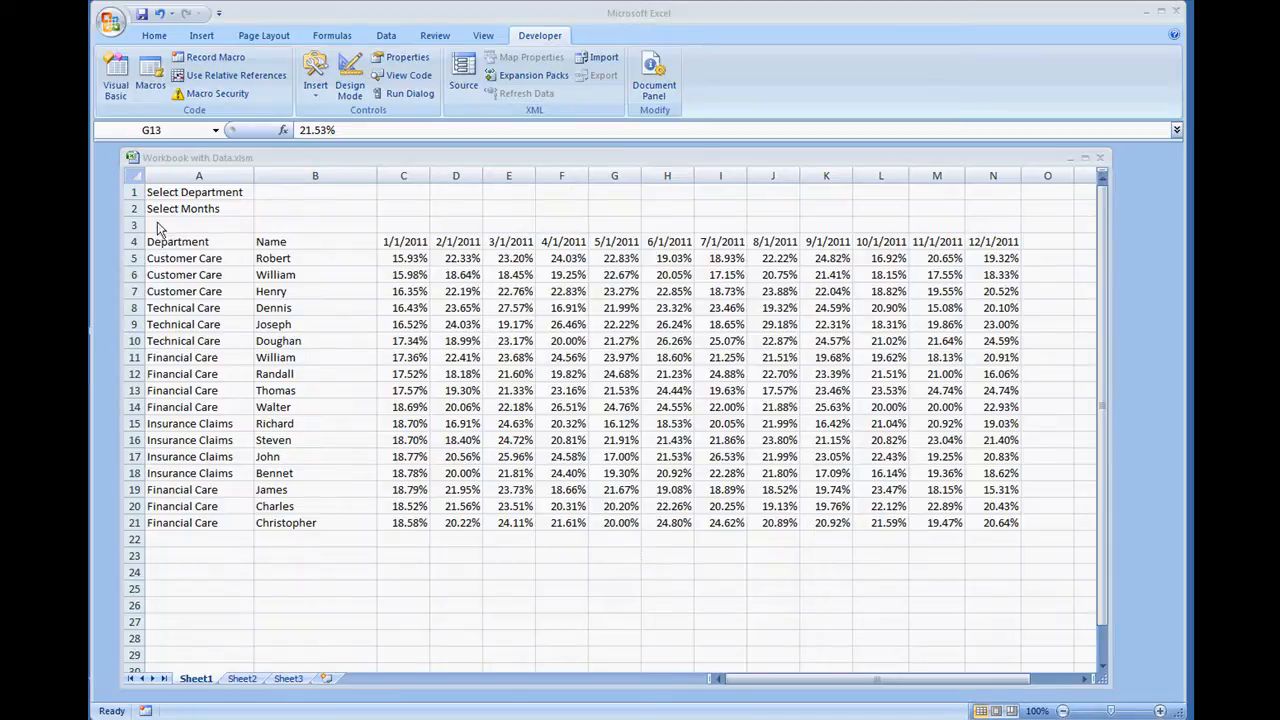
mouse_move(385, 352)
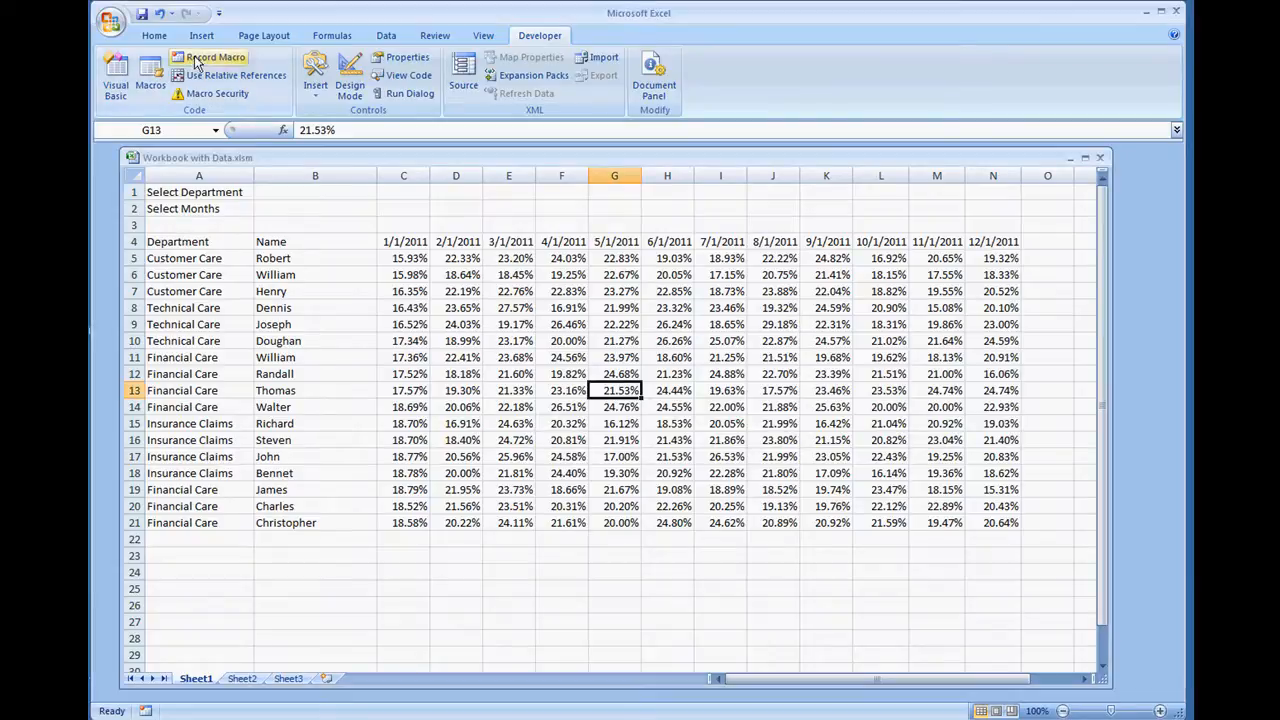
- Begin recording a macro named CopyRange_UsingRegion, stored in This Workbook
left_click(216, 57)
type("CopyRange_UsingRegio")
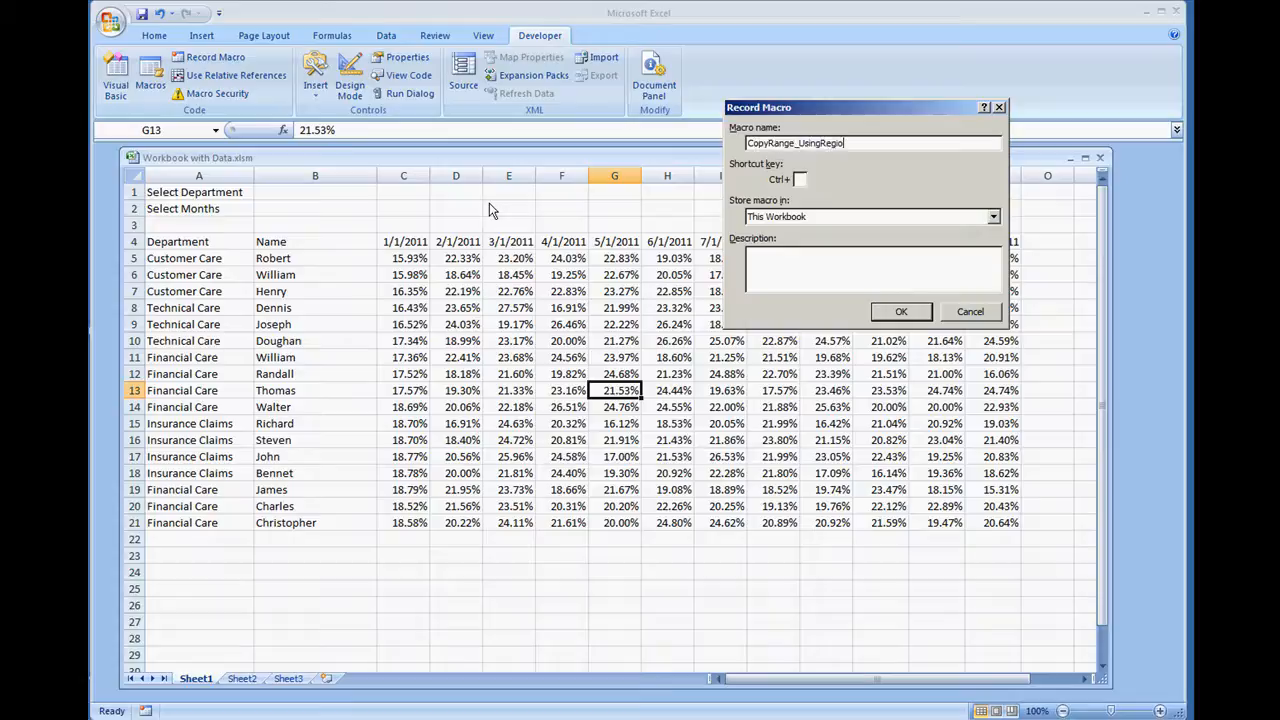
- Confirm the macro settings to start recording, then select the table's header row
left_click(899, 311)
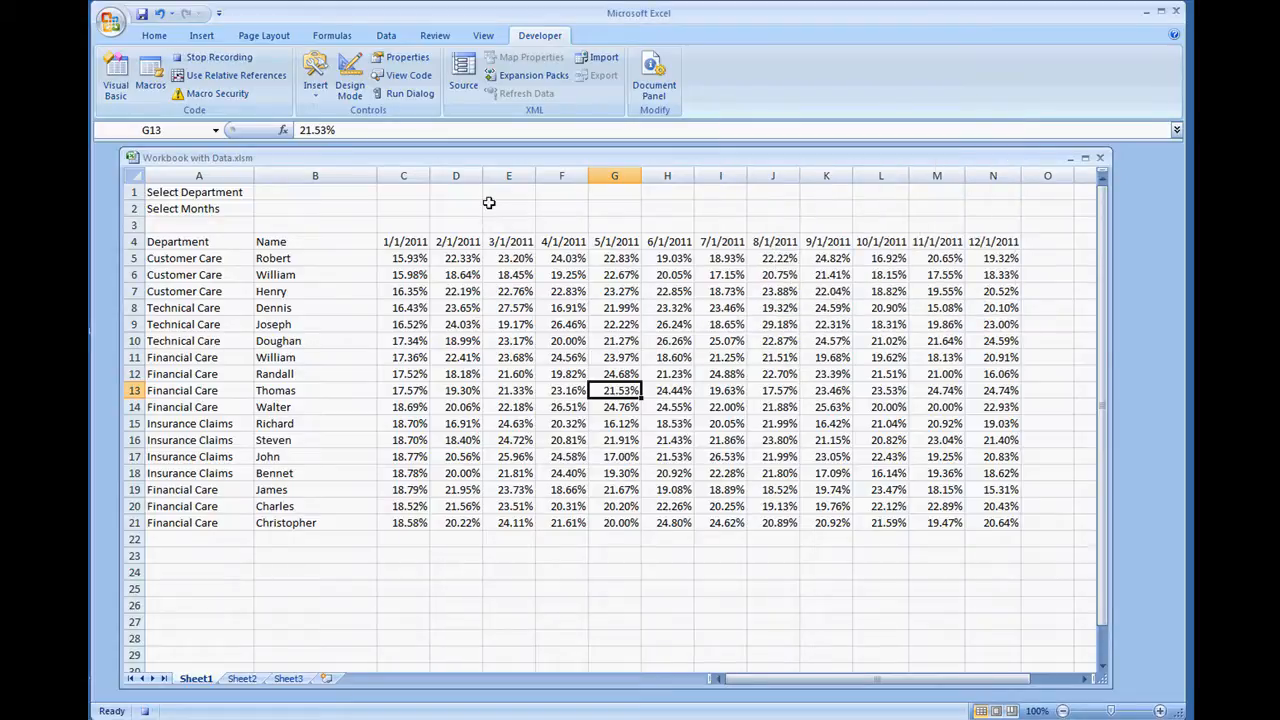
mouse_move(245, 251)
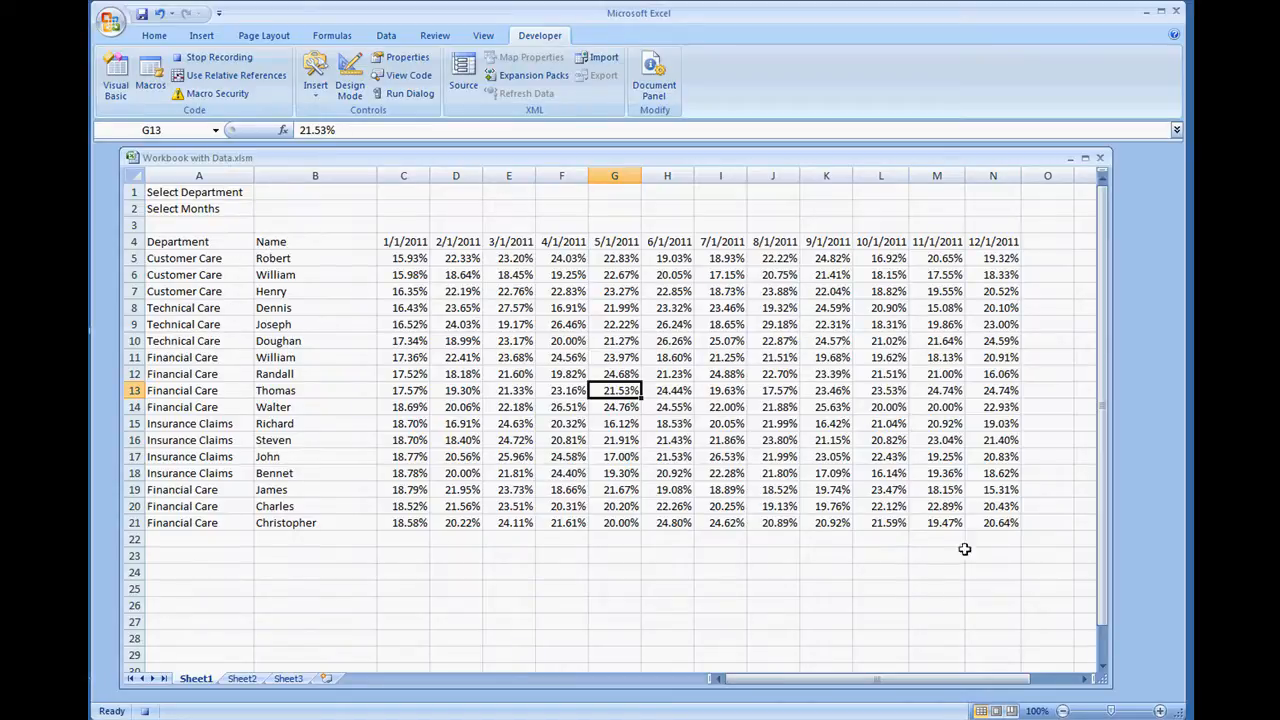
mouse_move(1037, 516)
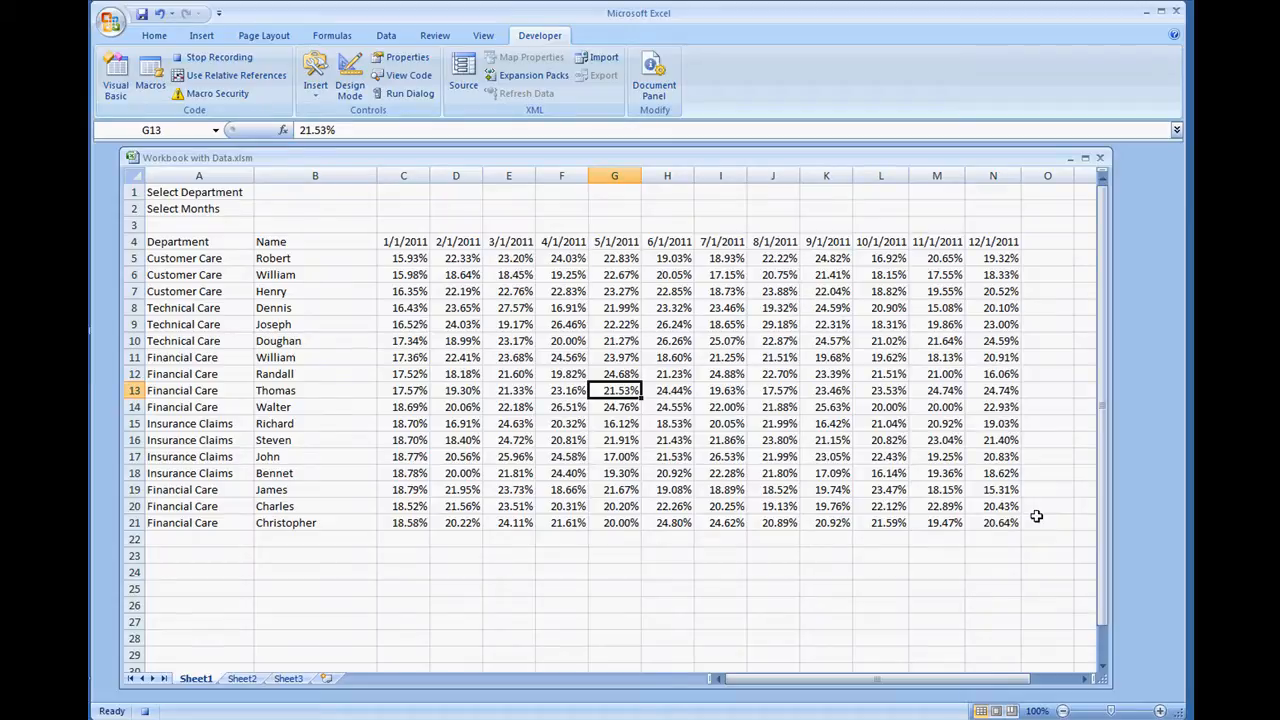
mouse_move(1019, 247)
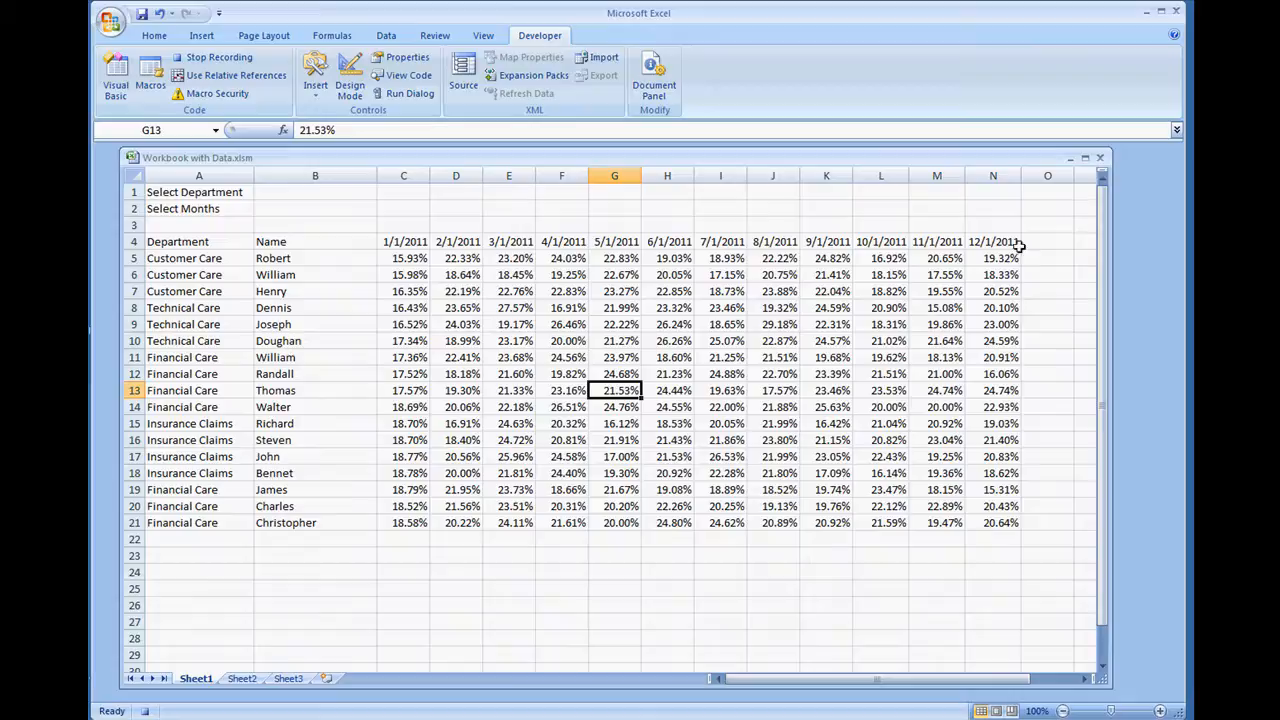
mouse_move(1030, 243)
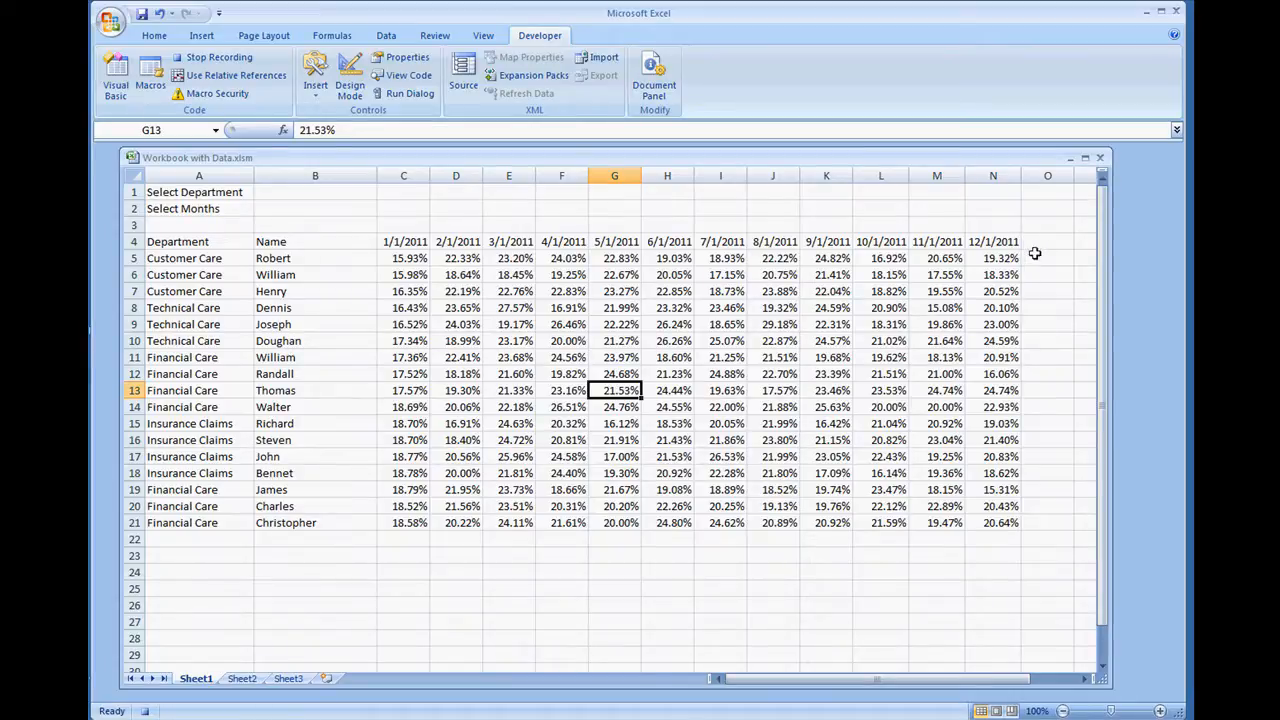
mouse_move(1052, 251)
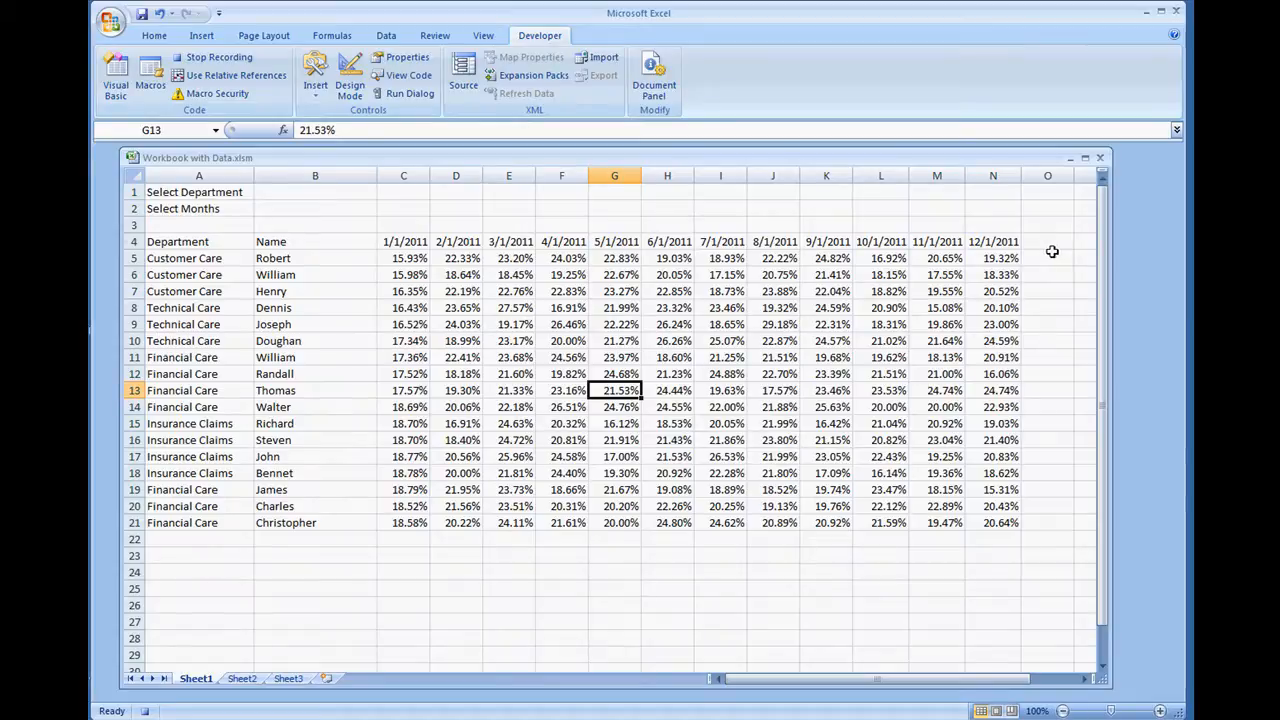
mouse_move(1089, 238)
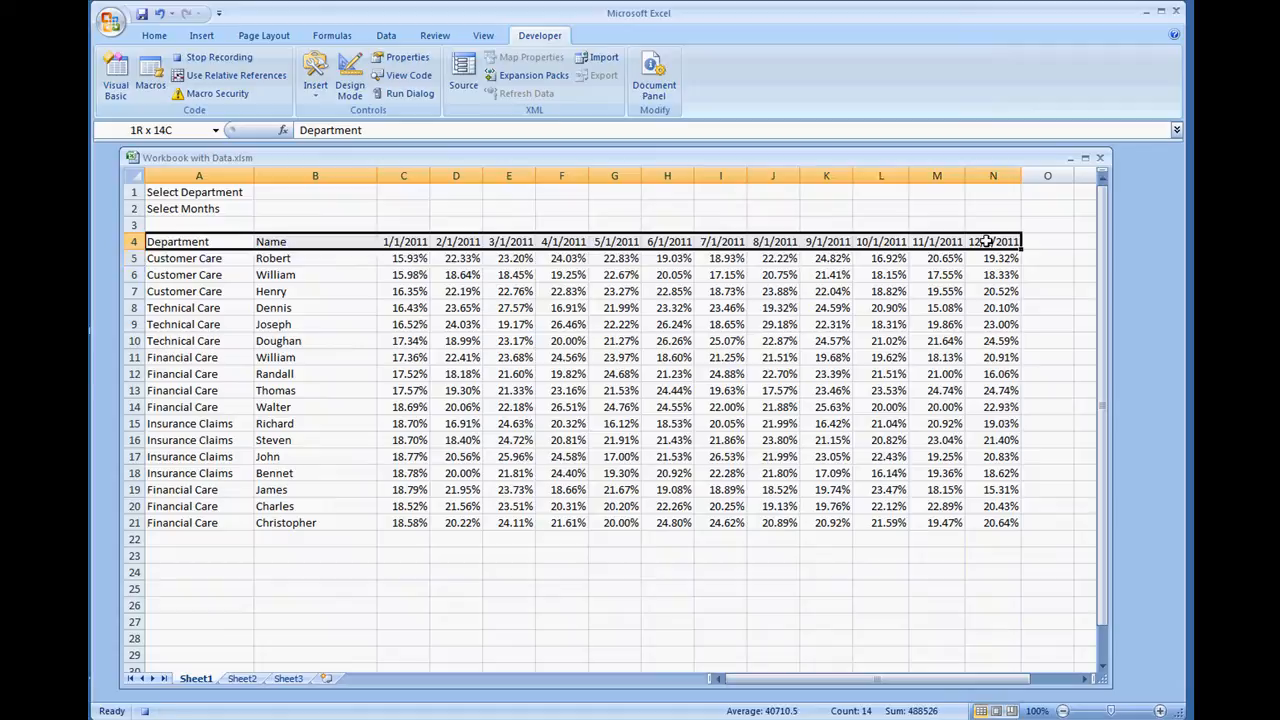
left_click(177, 241)
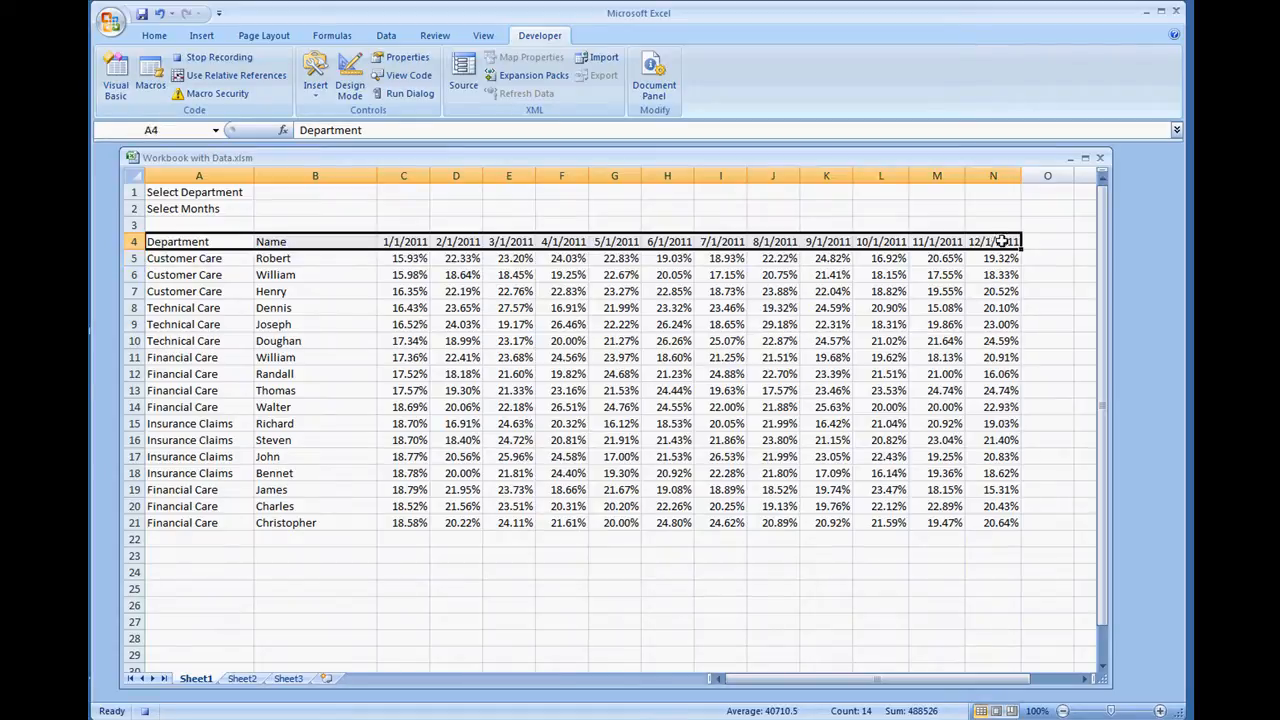
mouse_move(1045, 262)
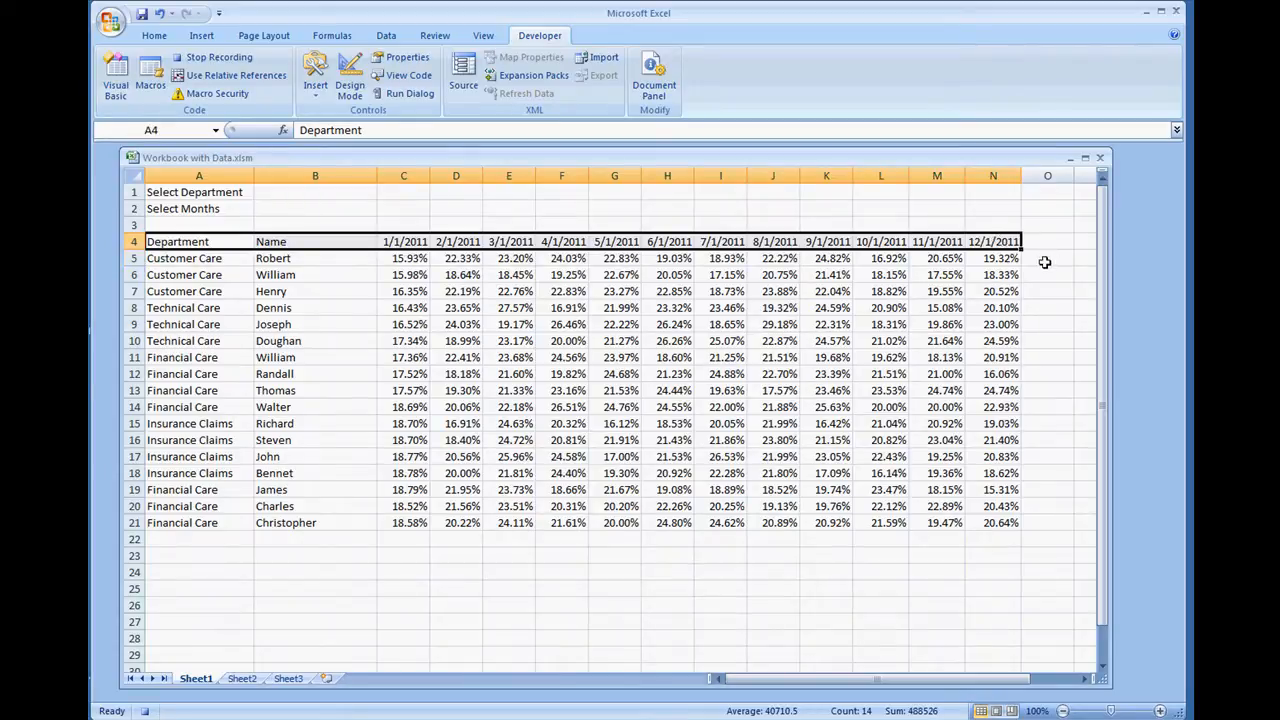
mouse_move(1034, 258)
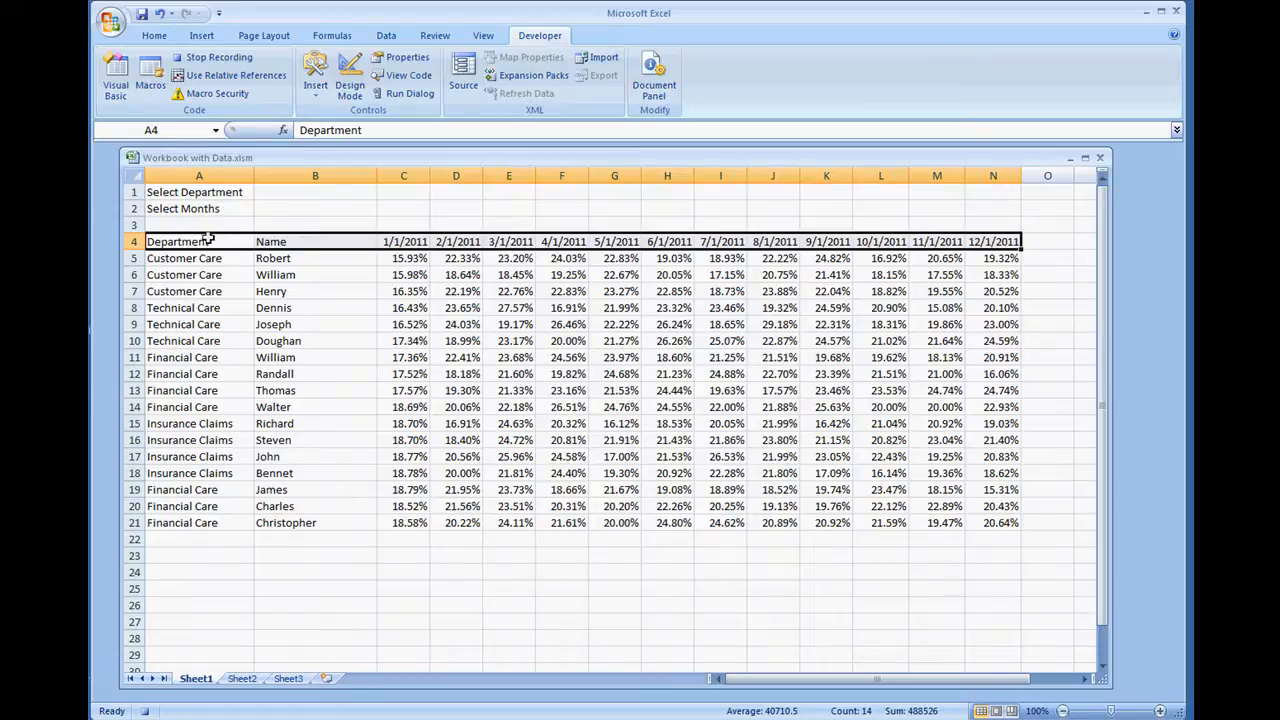
- Select the whole data region from A4 using Go To Special > Current region
left_click(199, 241)
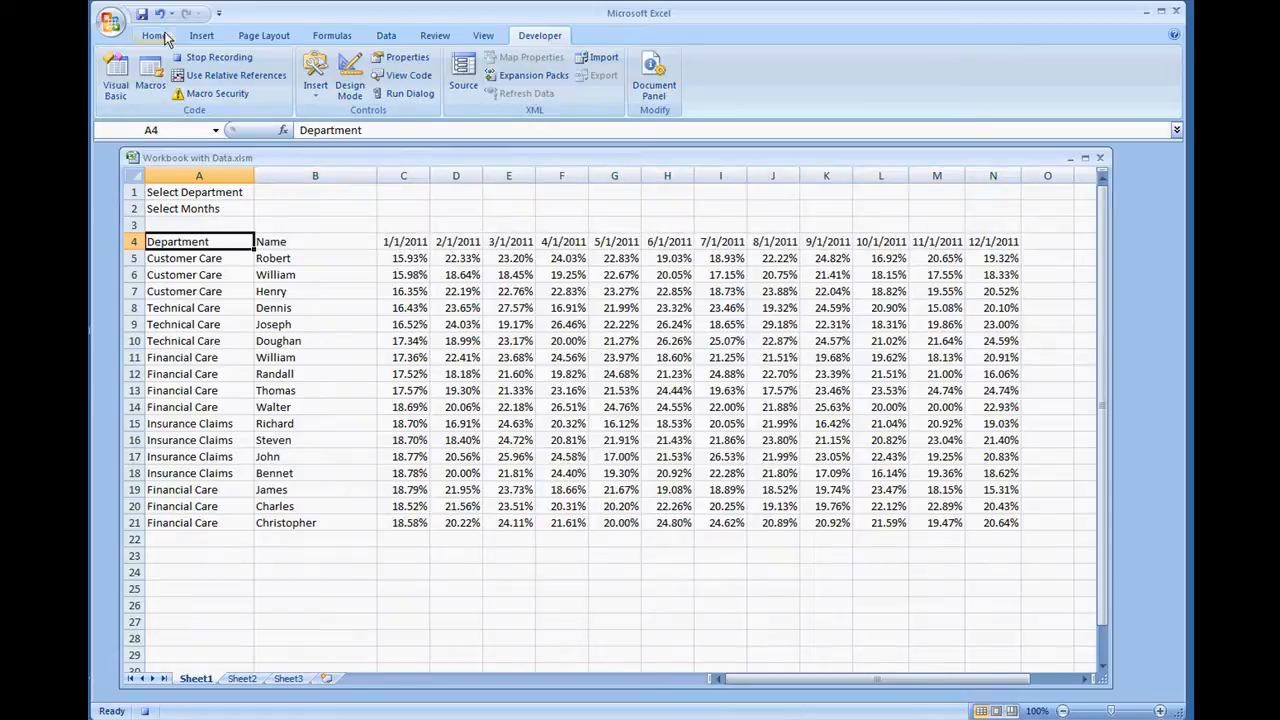
left_click(154, 35)
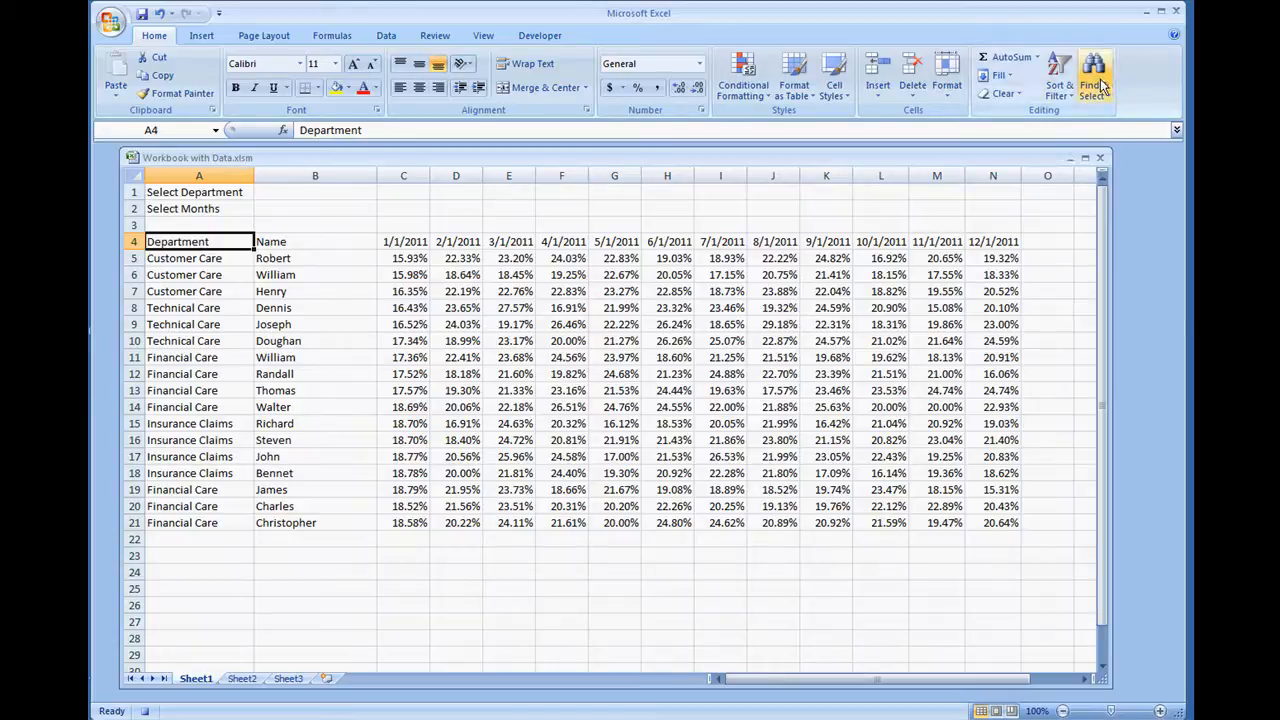
left_click(1094, 75)
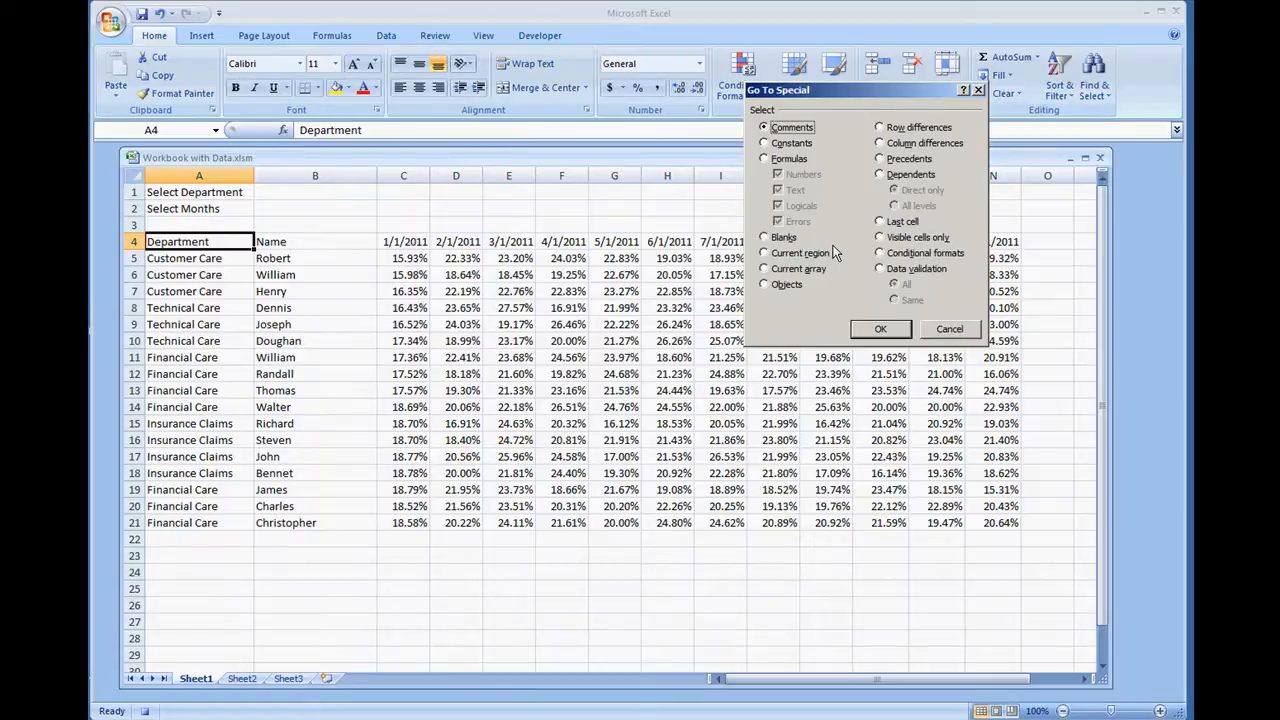
left_click(764, 253)
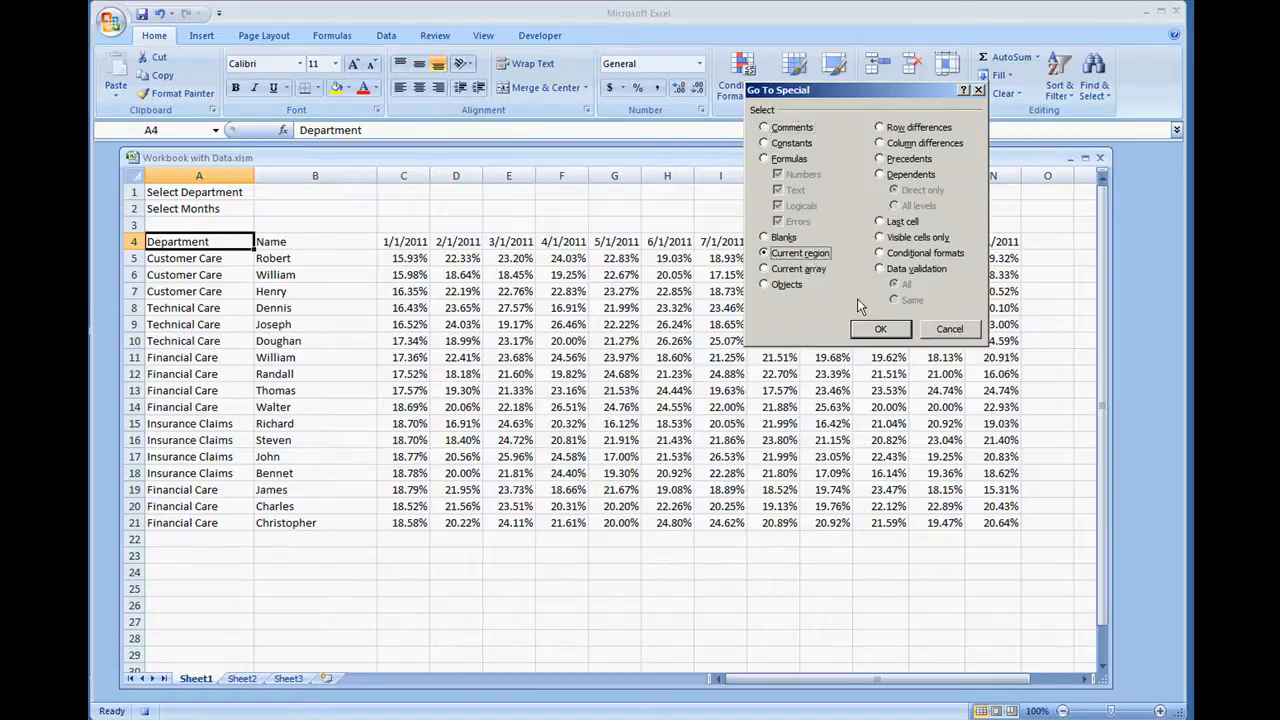
left_click(880, 329)
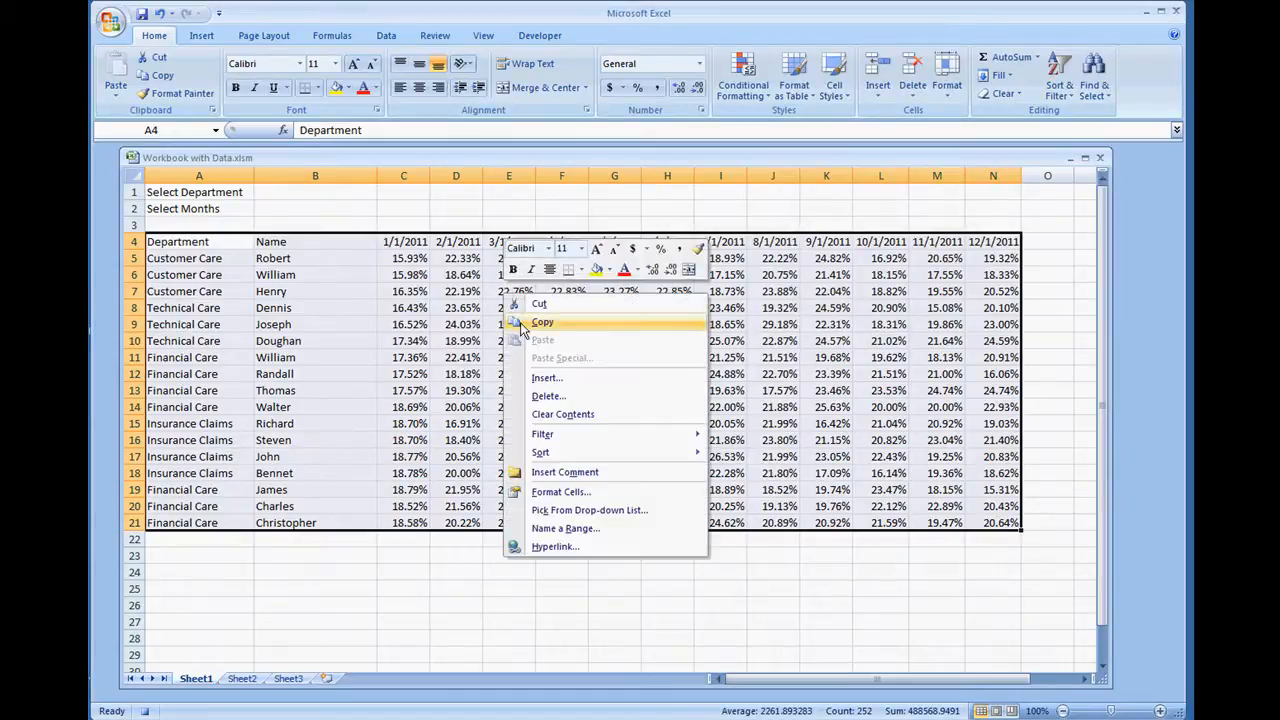
- Copy the selected region and paste it into Sheet2 at cell A4
left_click(242, 678)
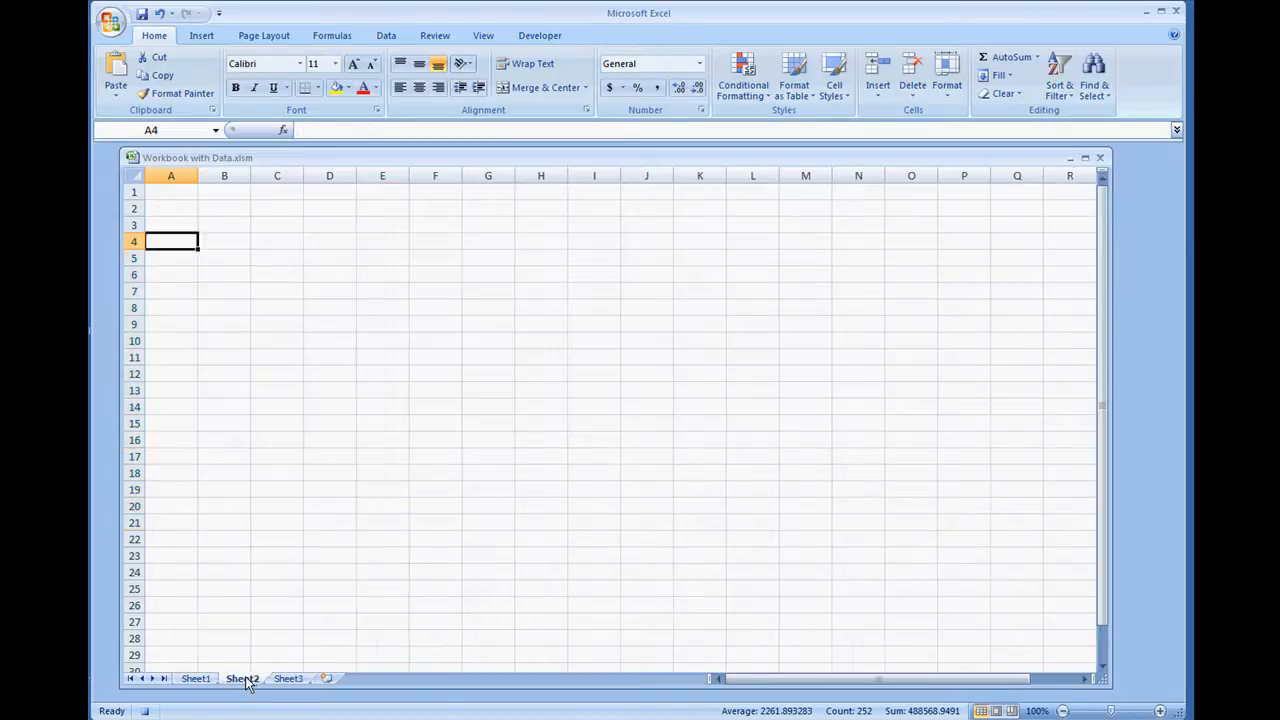
left_click(242, 678)
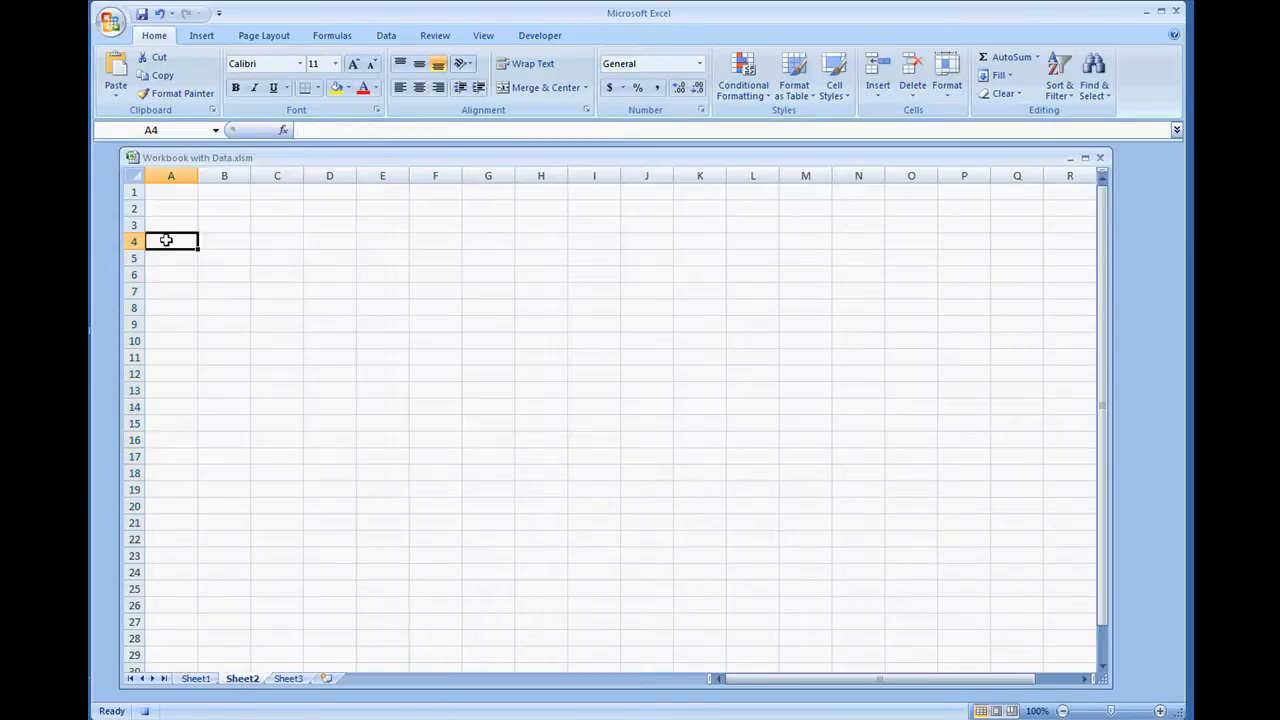
right_click(171, 241)
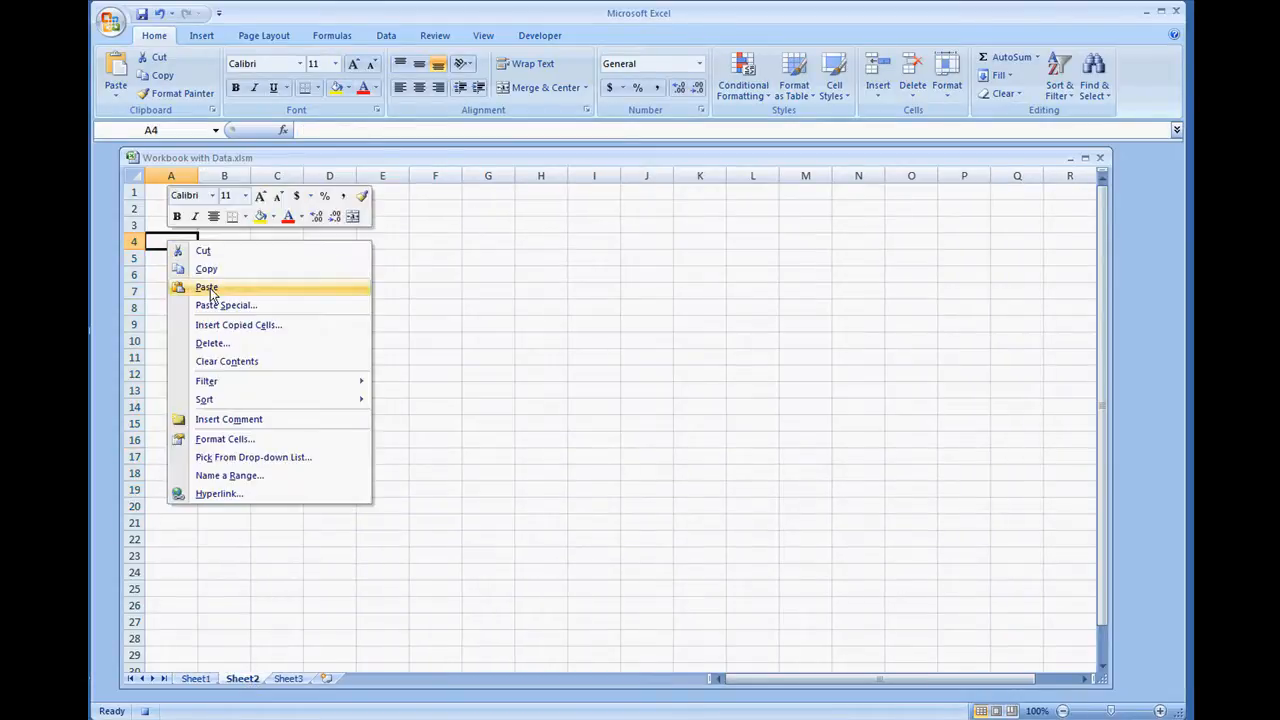
left_click(206, 287)
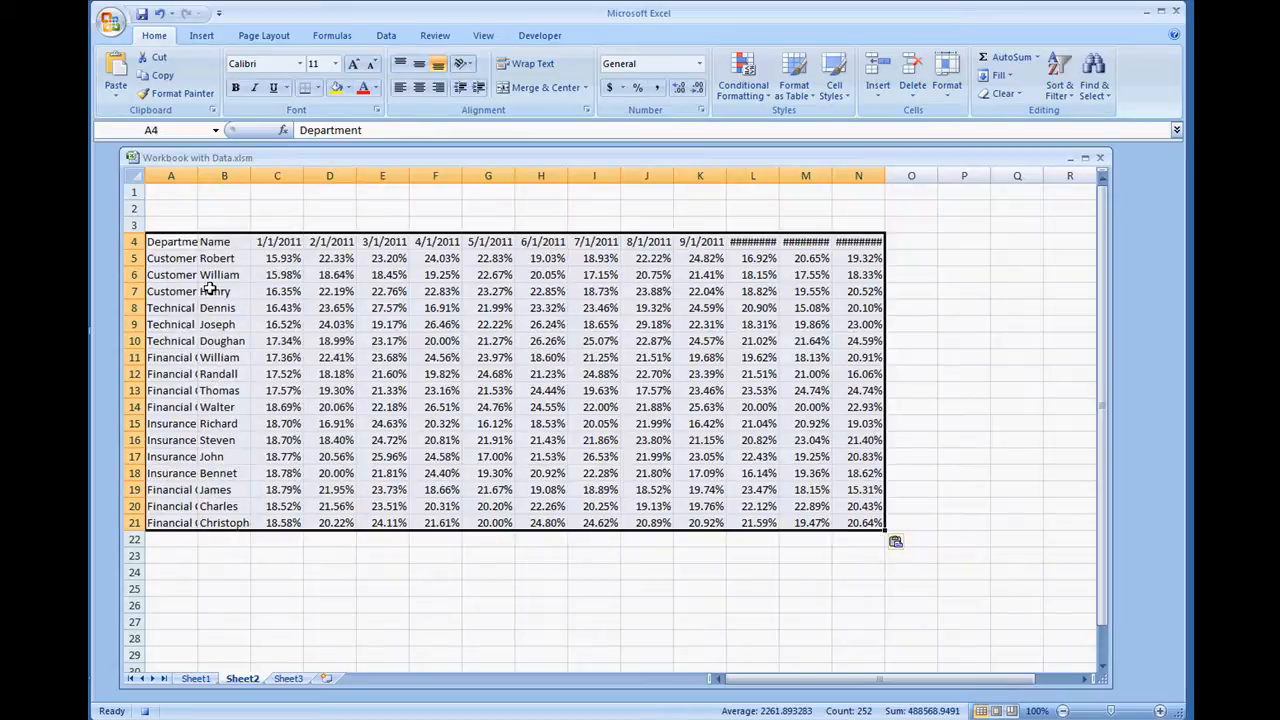
mouse_move(386, 35)
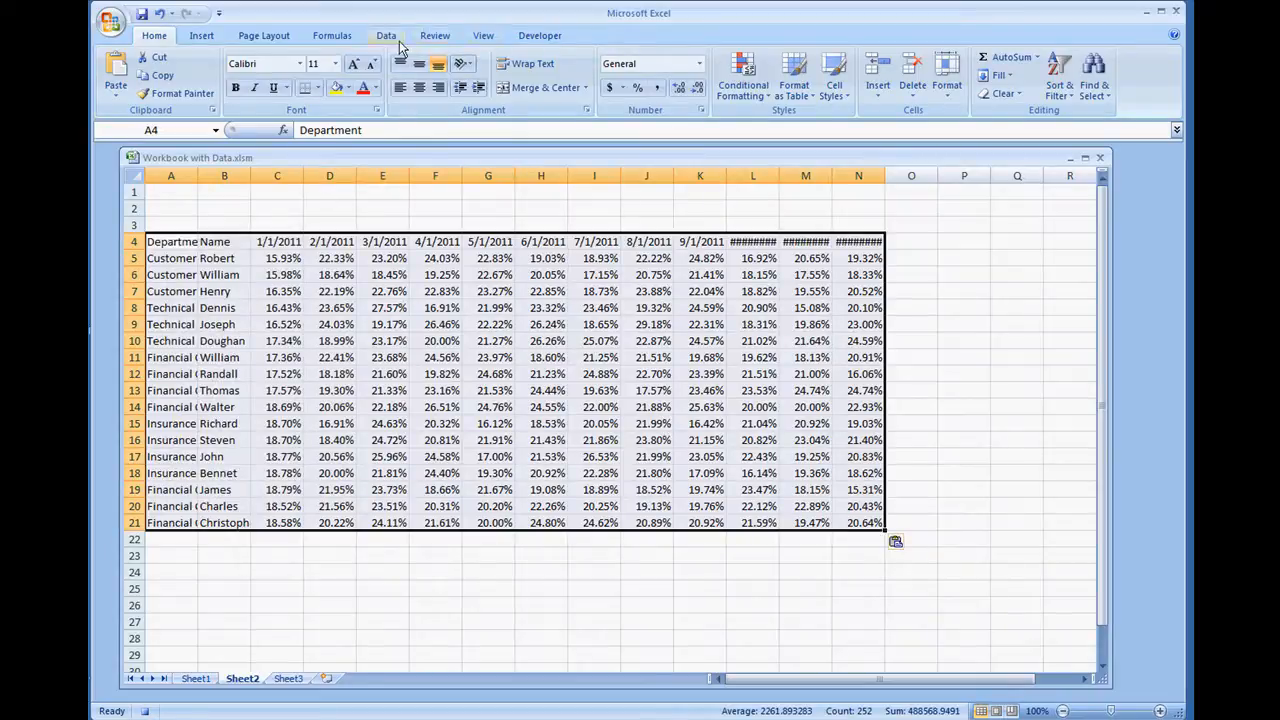
- Stop recording, view the CopyRange_UsingRegion code in the editor, then return to the workbook
left_click(539, 35)
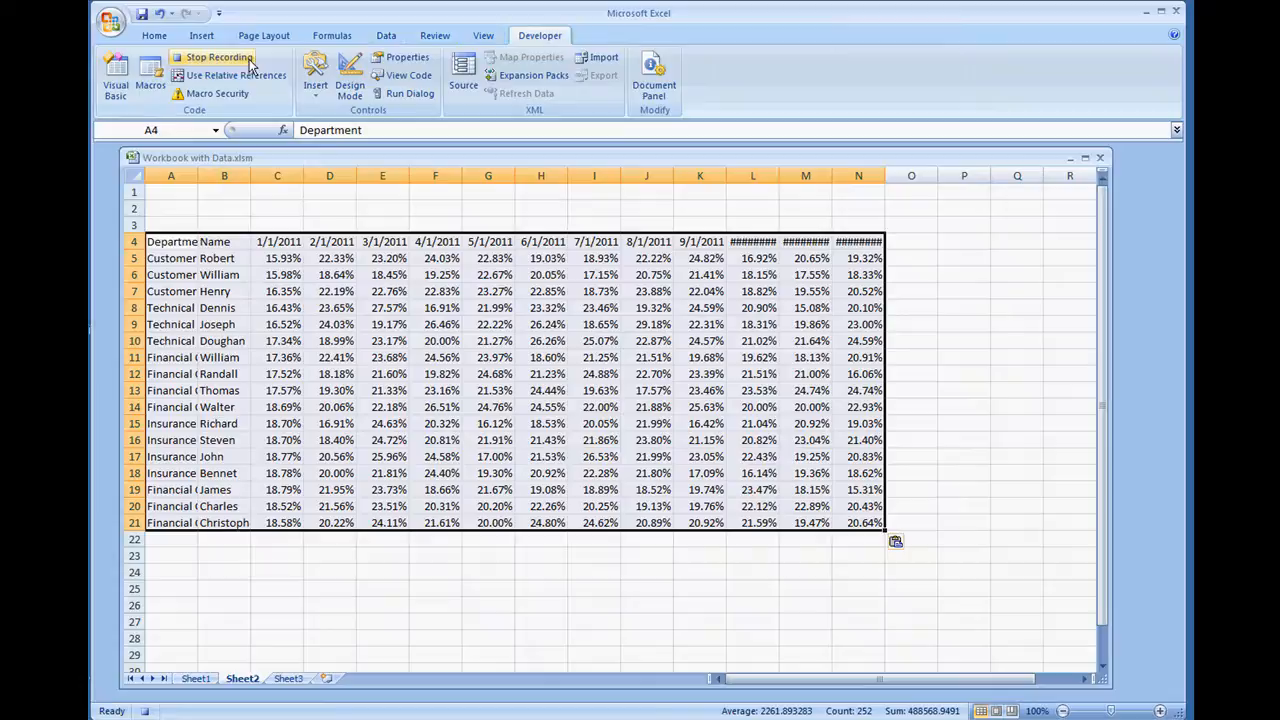
left_click(219, 57)
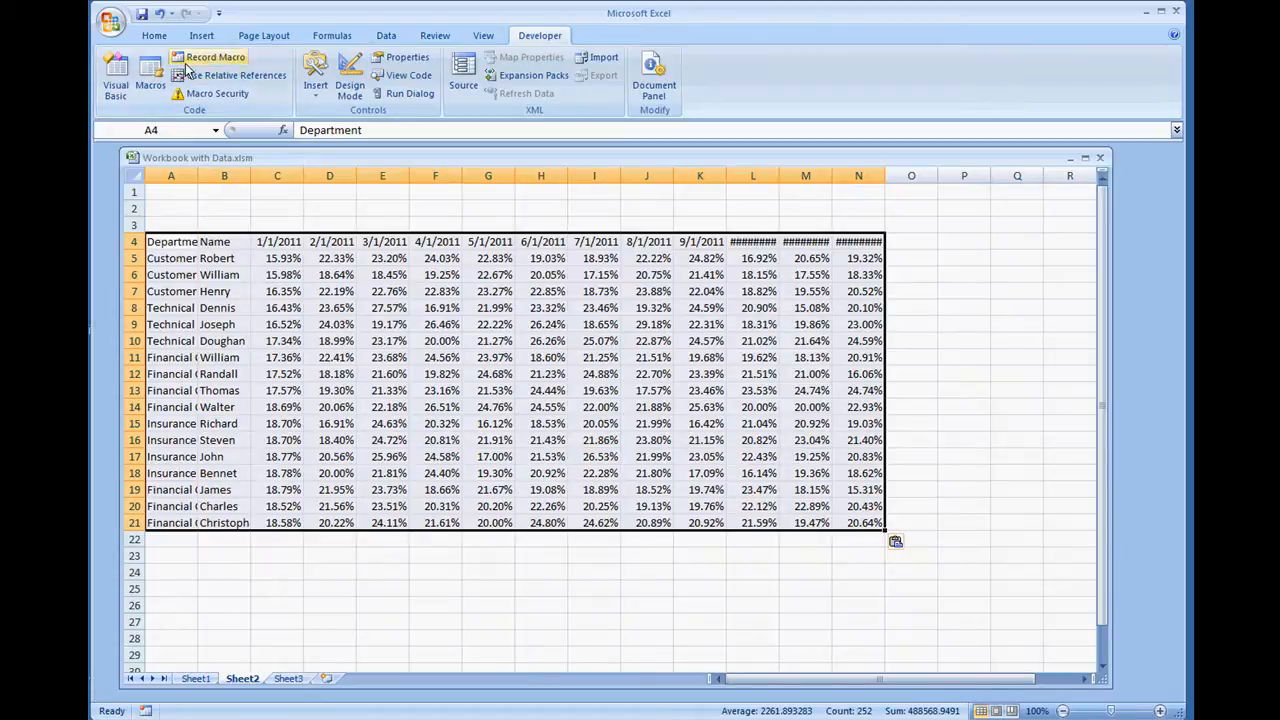
left_click(149, 75)
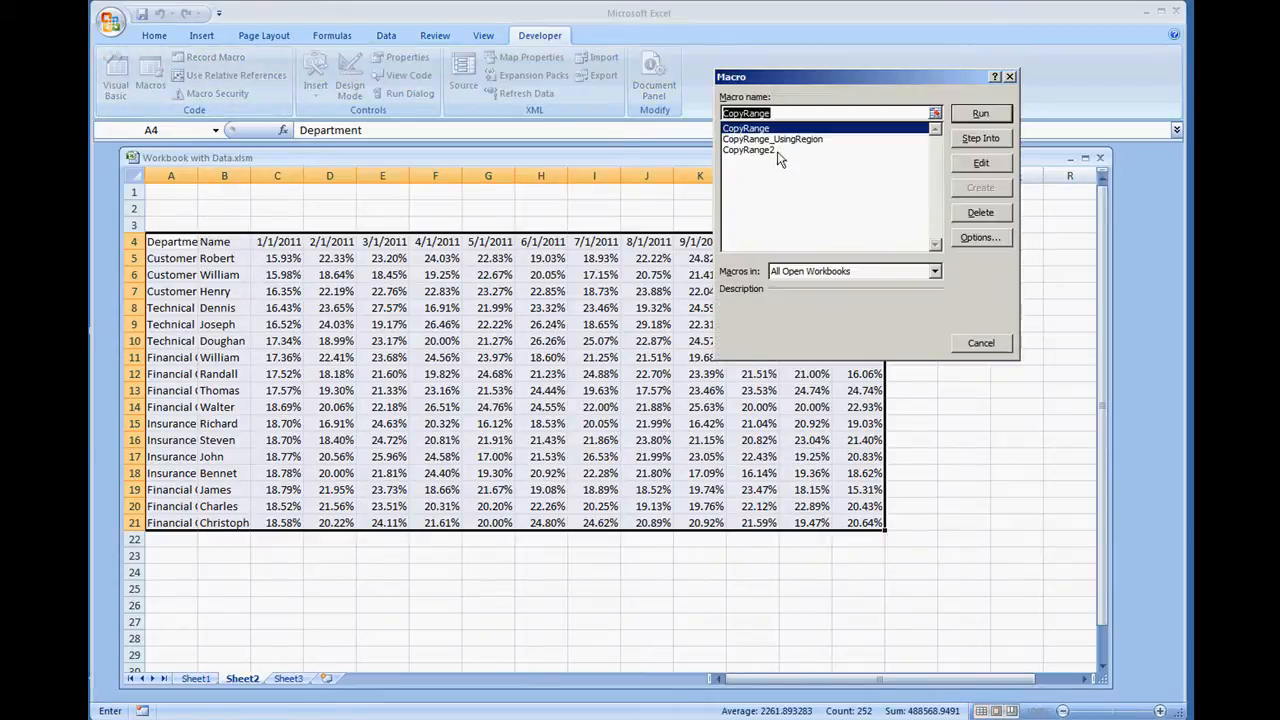
left_click(772, 139)
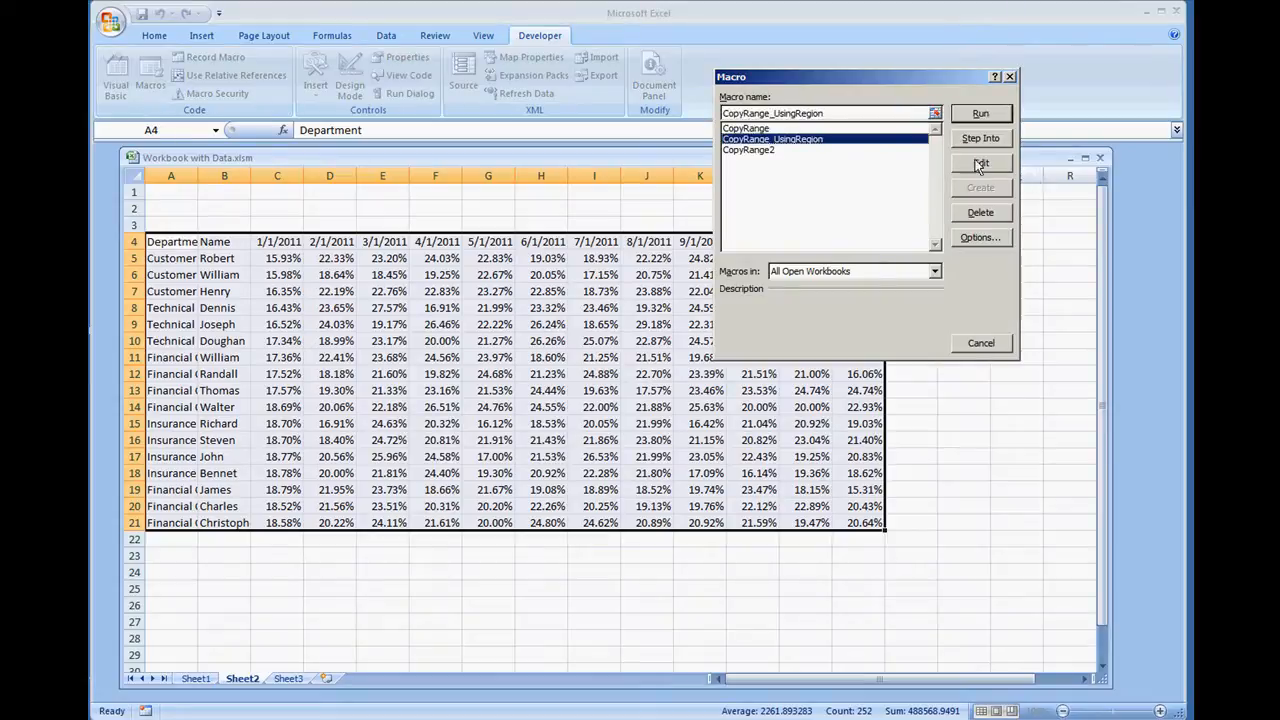
left_click(979, 163)
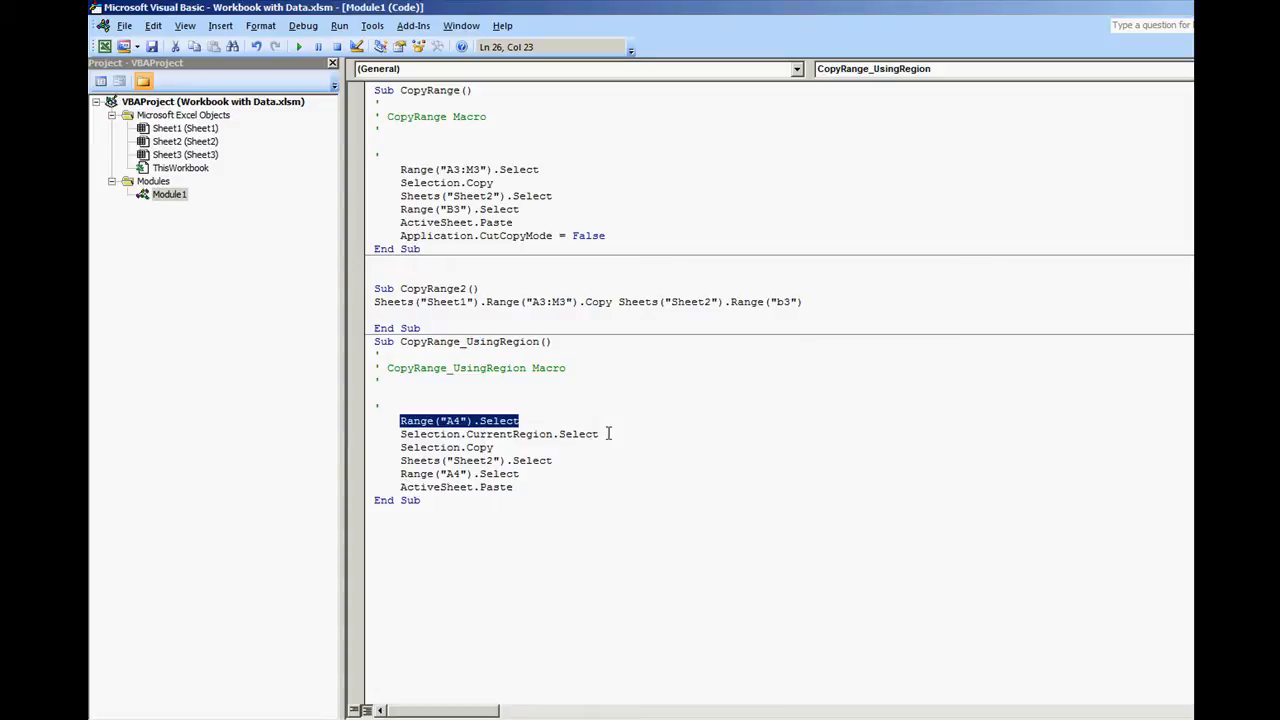
mouse_move(537, 444)
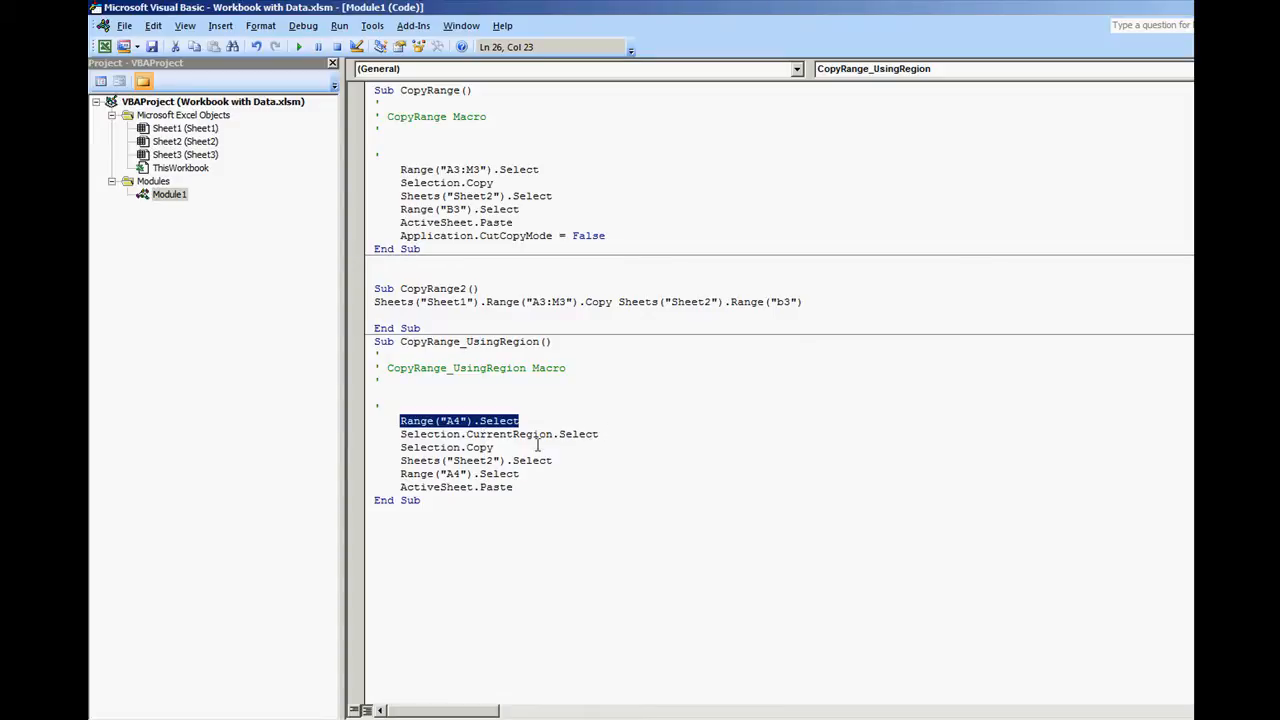
left_click(445, 447)
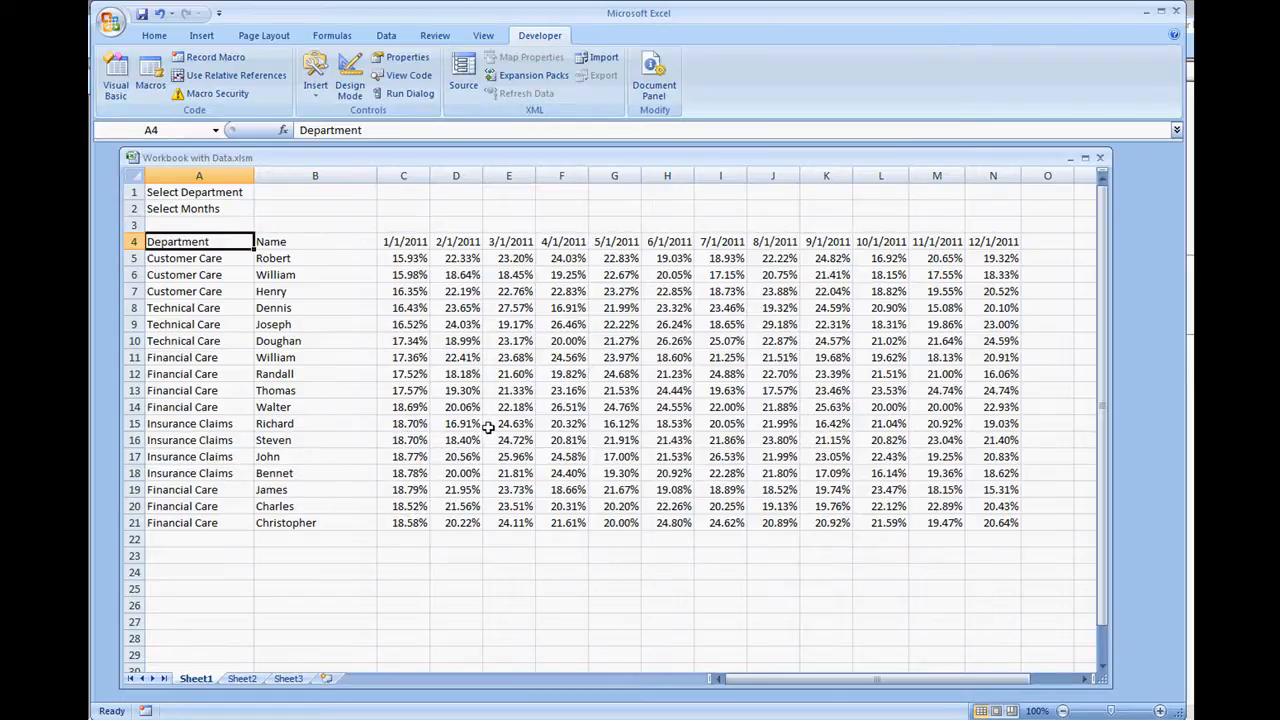
mouse_move(1067, 293)
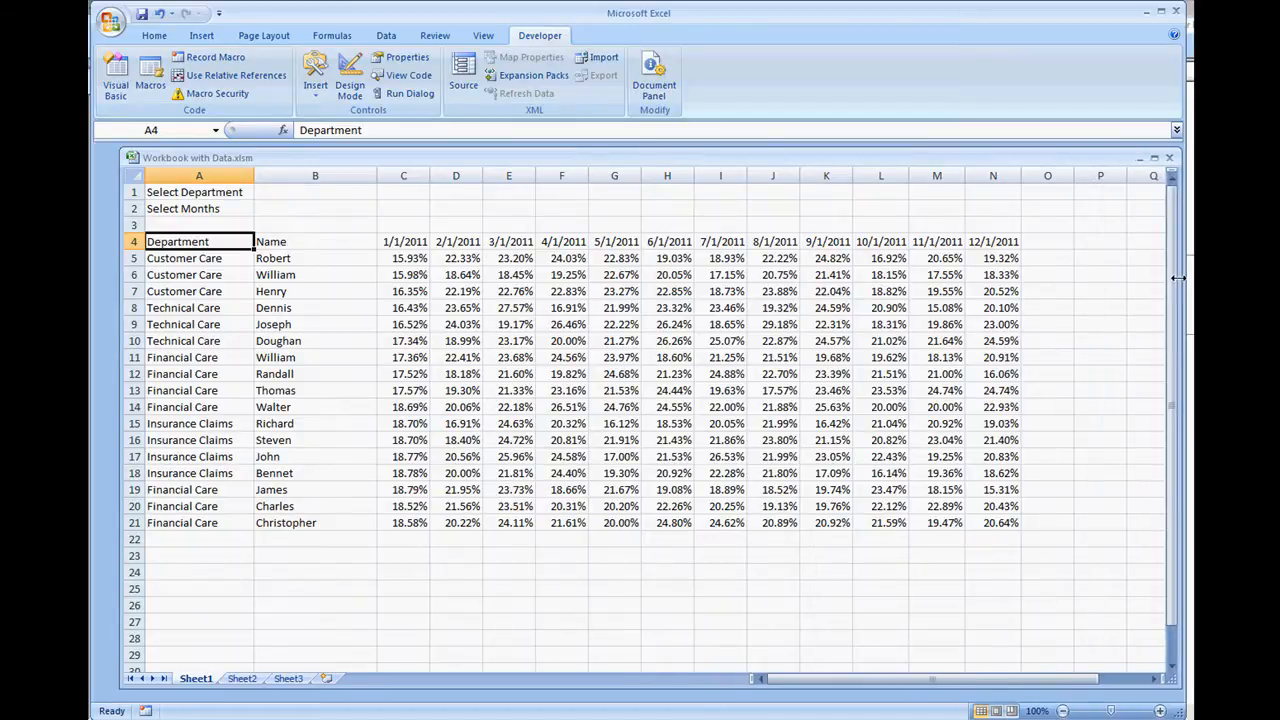
mouse_move(325, 230)
type("1/1/")
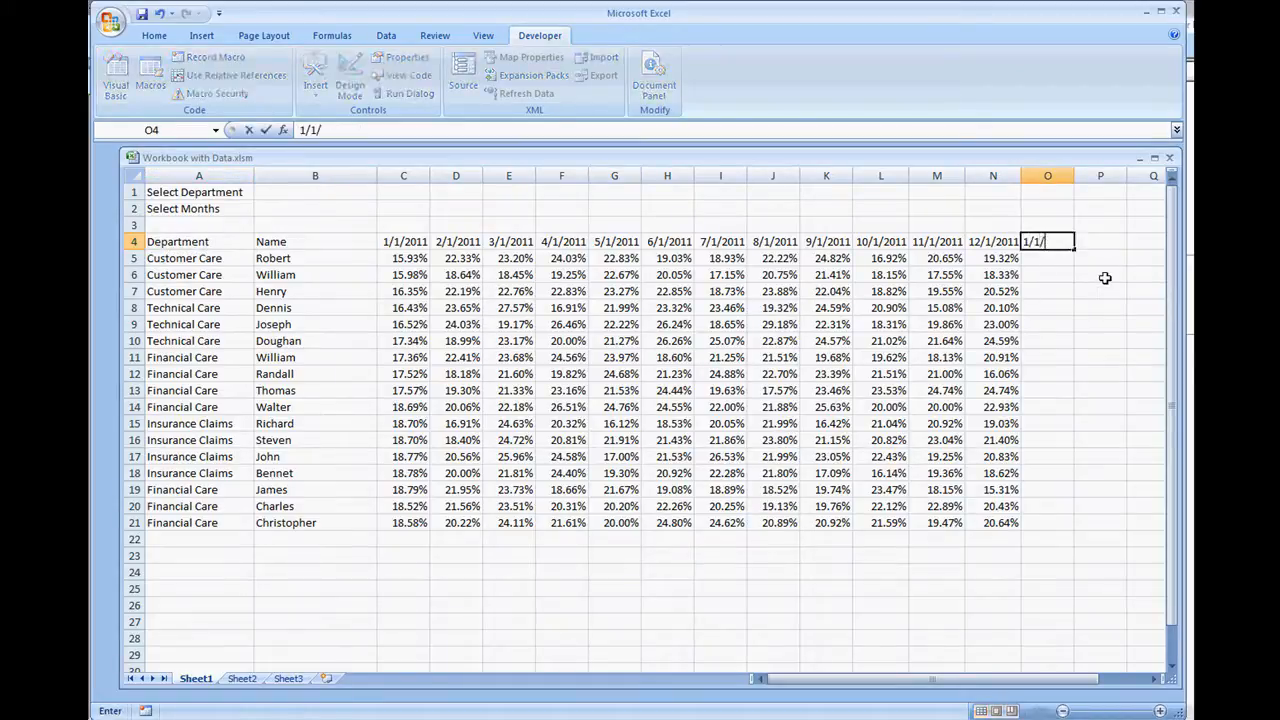
- Enter 1/1/2012 in O4 and paste the 9/1/2011 percentages into O5 downward
key("Return")
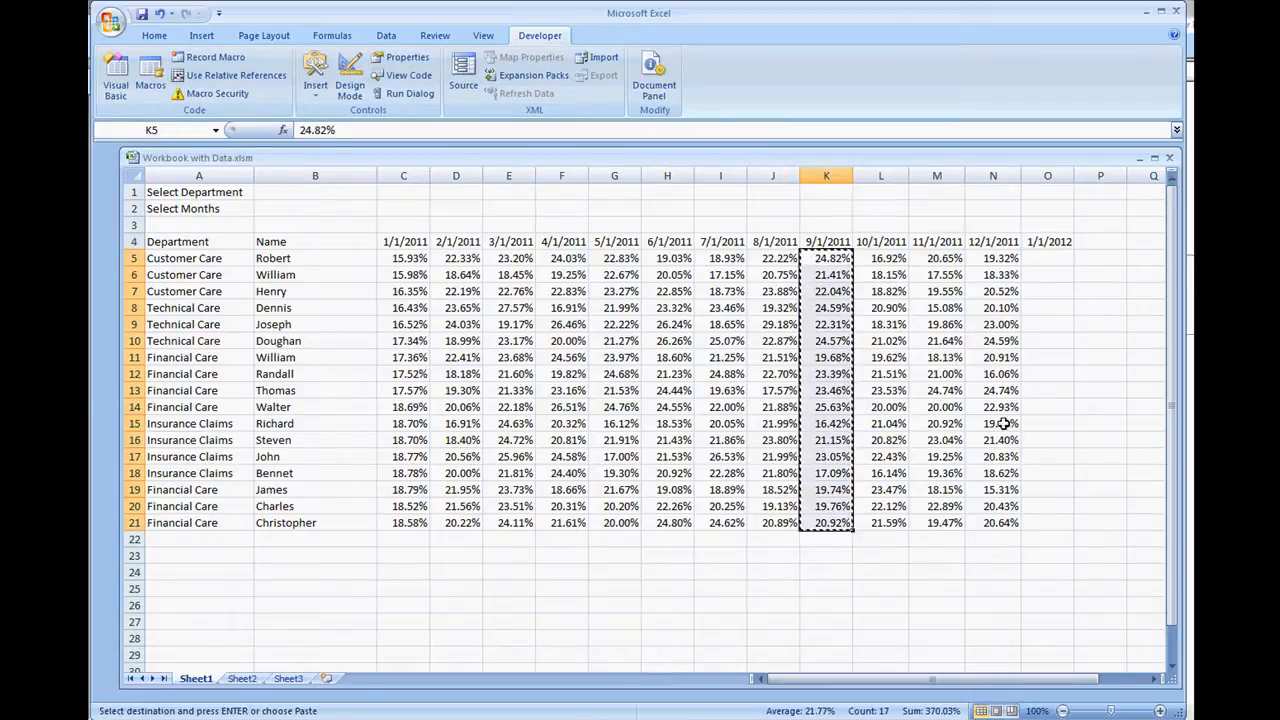
left_click(1047, 258)
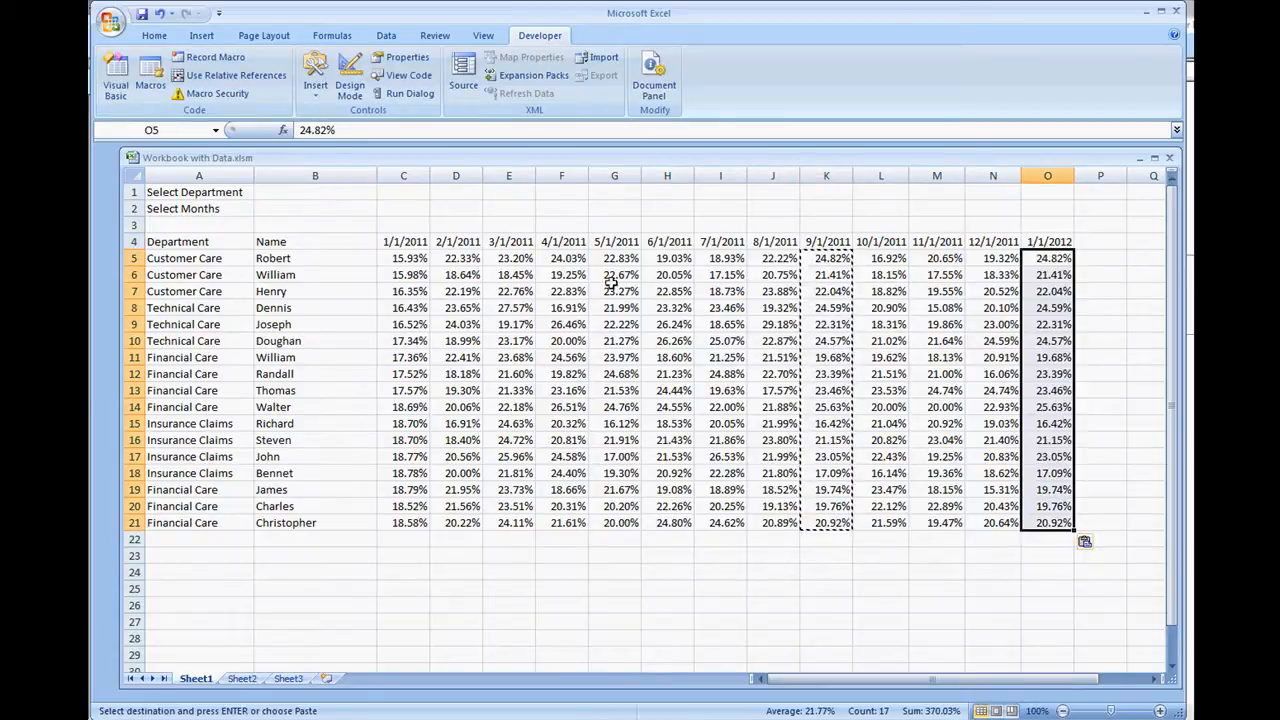
left_click(403, 224)
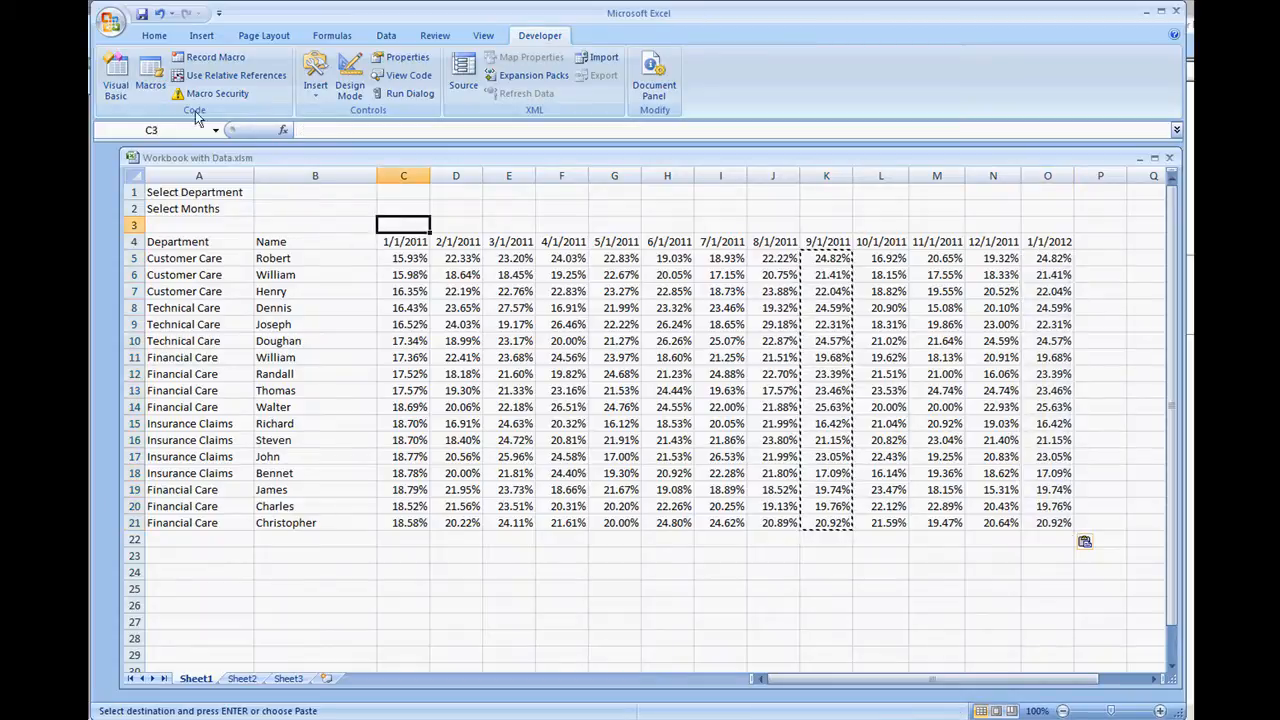
left_click(150, 75)
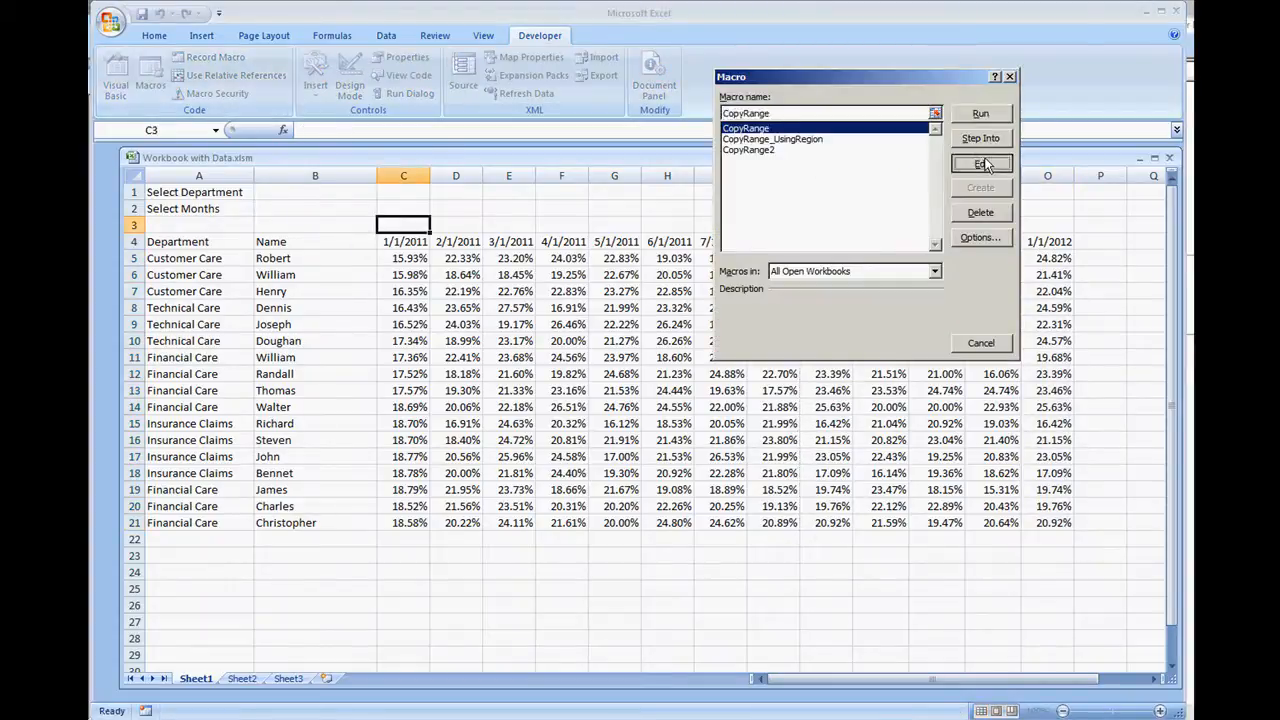
left_click(980, 163)
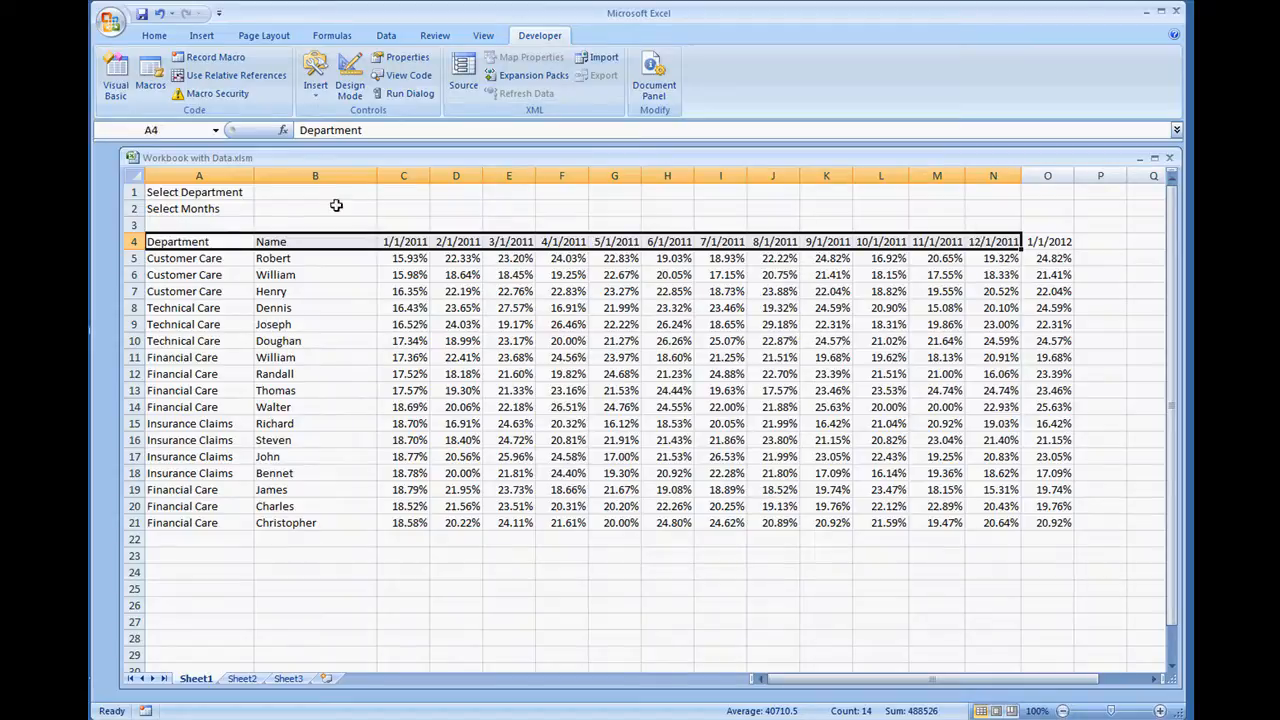
- Check the macro list for CopyRange_UsingRegion and close it without running
left_click(150, 75)
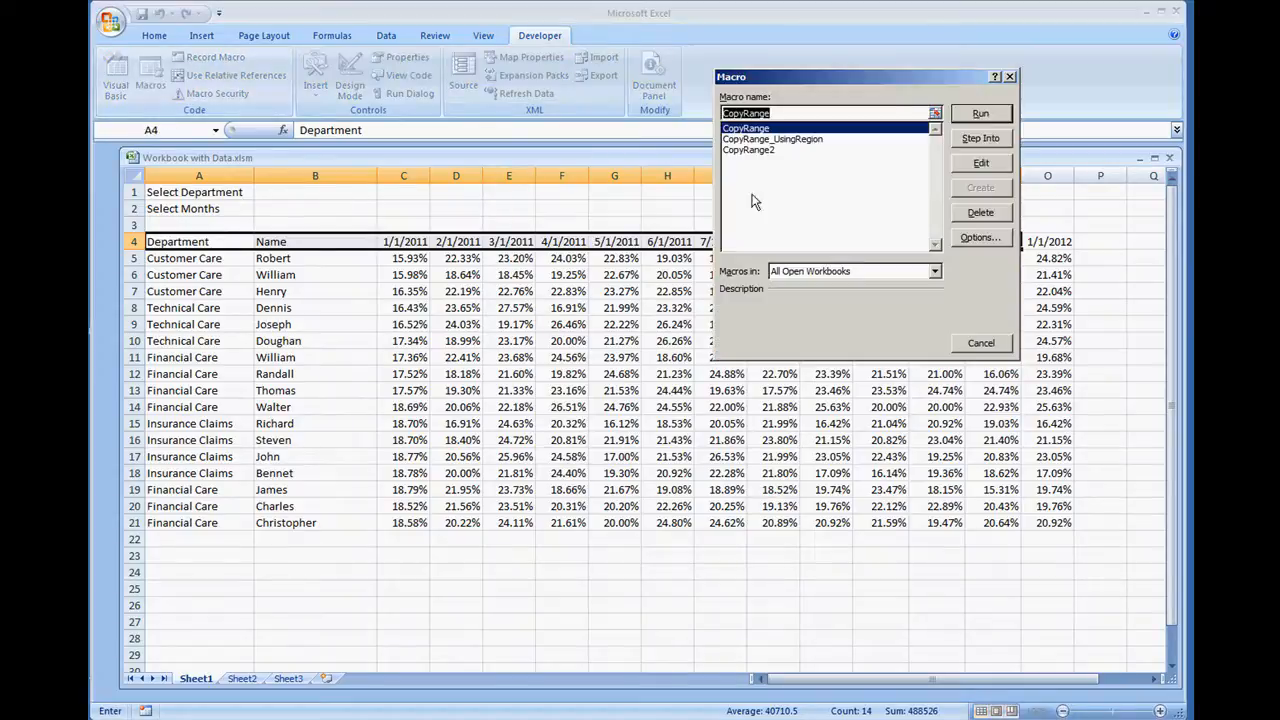
left_click(772, 138)
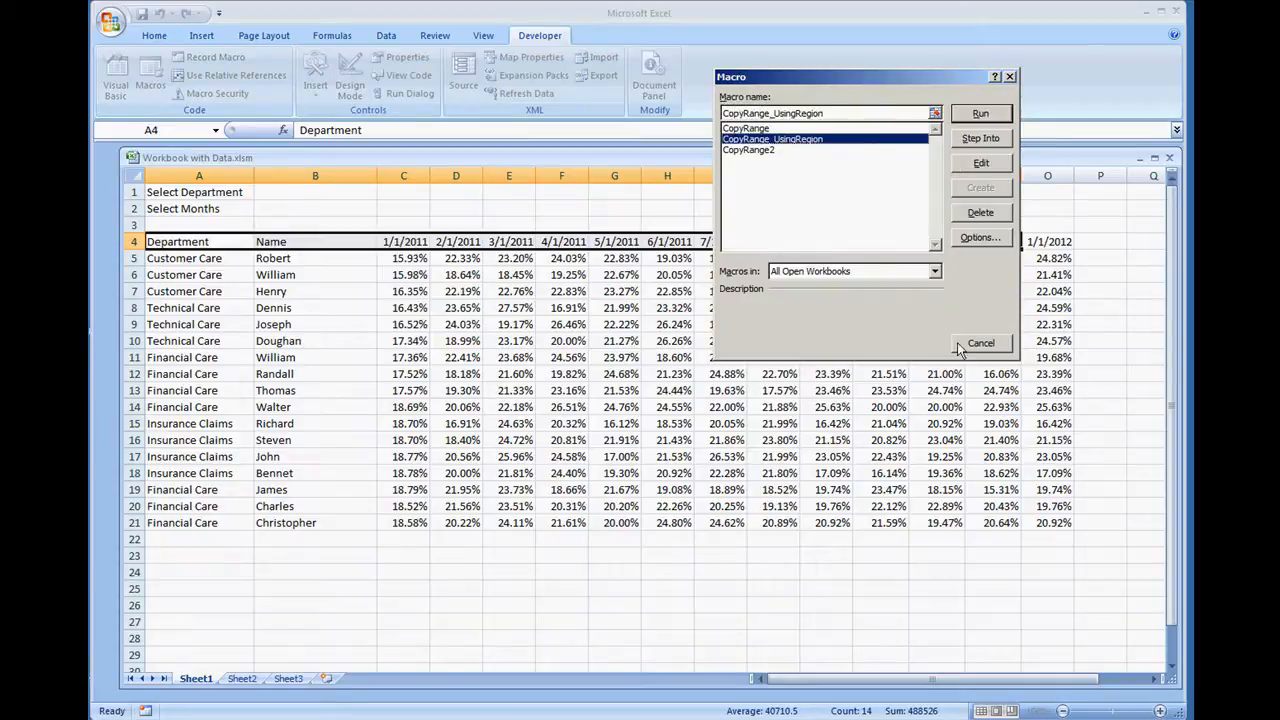
left_click(980, 343)
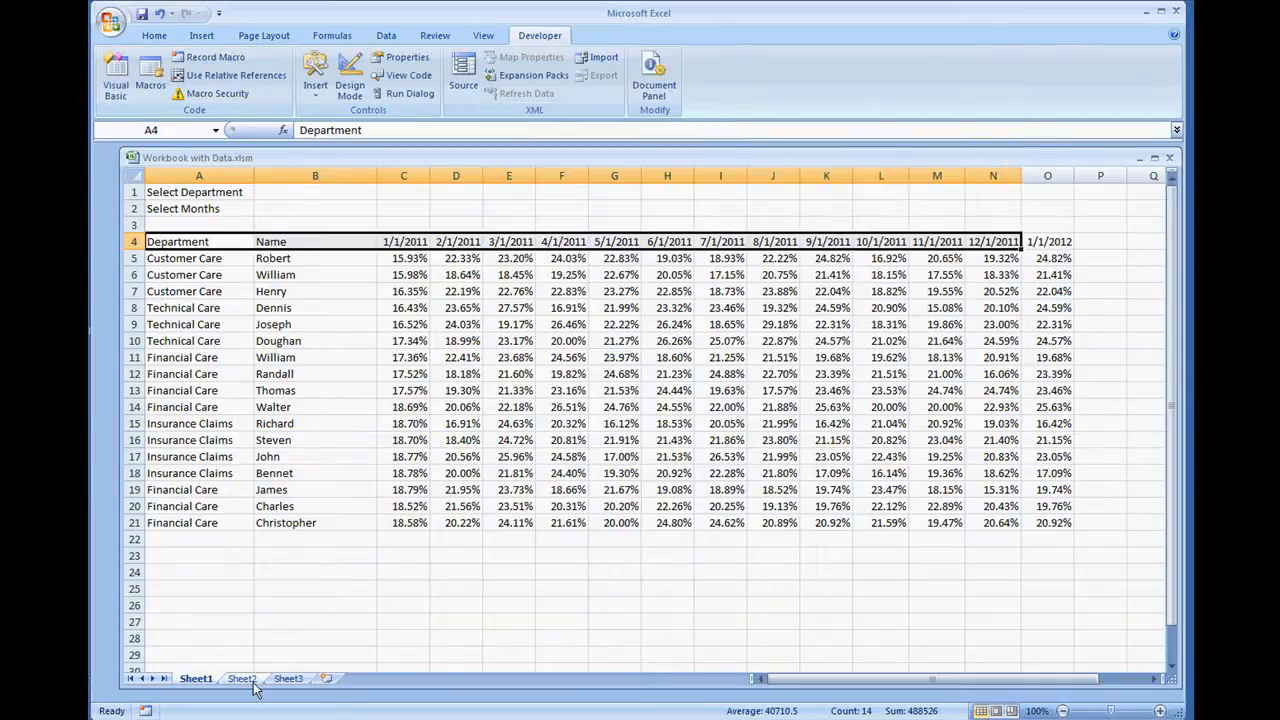
left_click(241, 678)
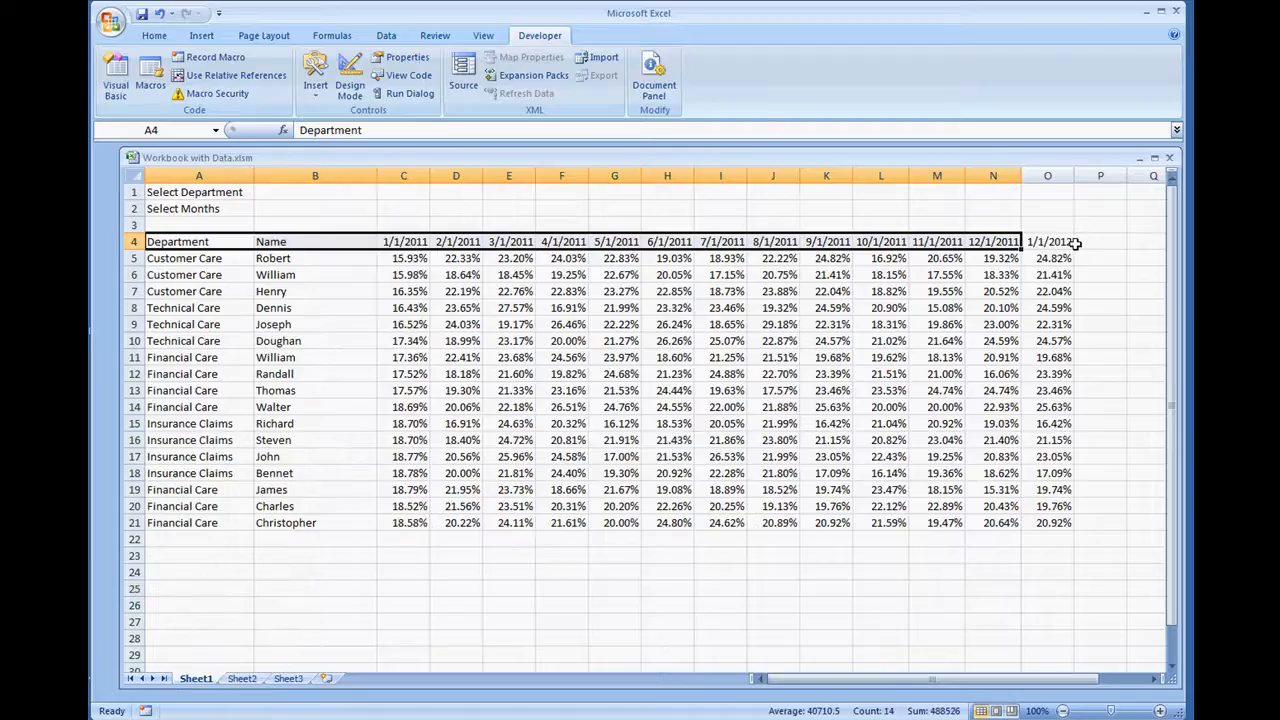
- Select A4 on Sheet1 and run the CopyRange_UsingRegion macro
left_click(1047, 241)
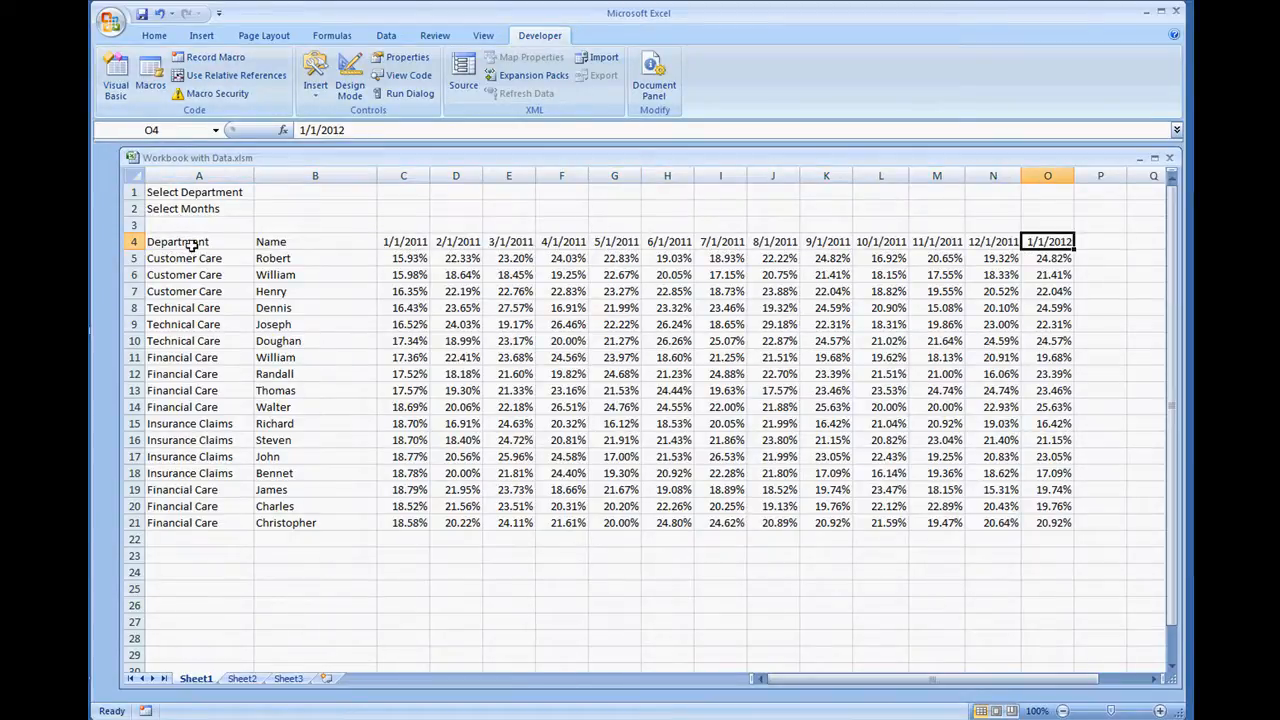
left_click(199, 241)
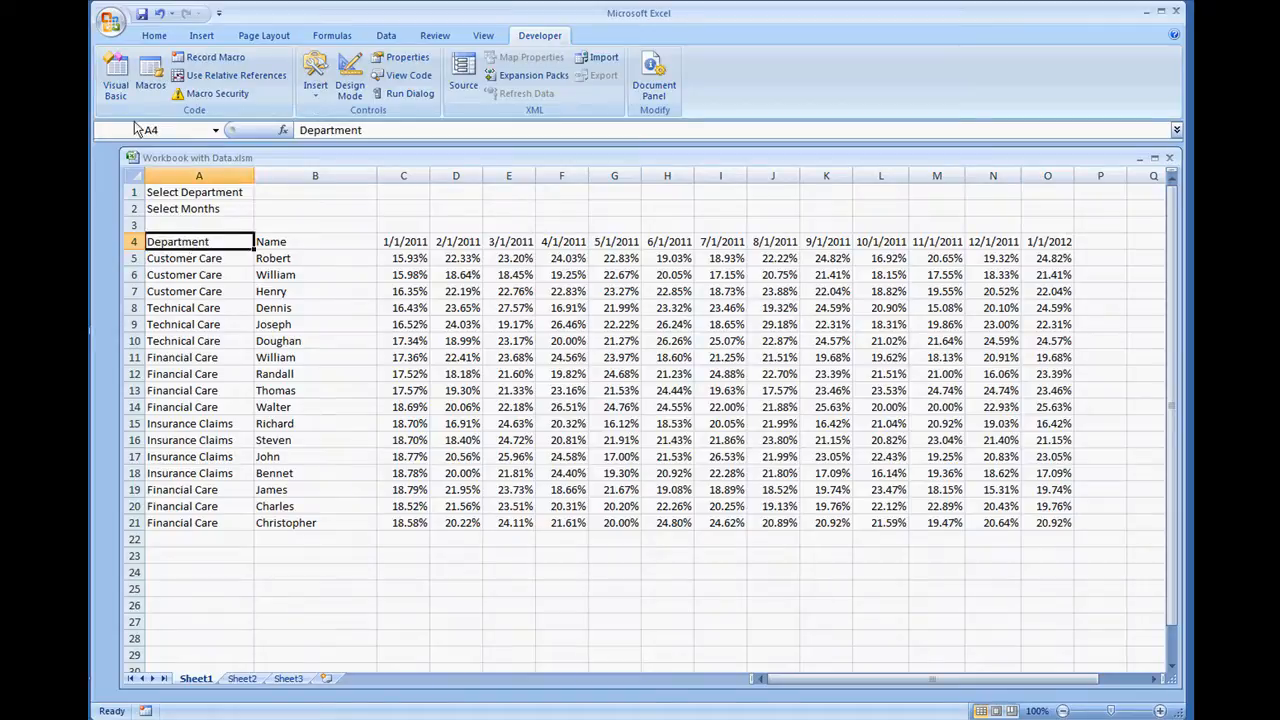
left_click(150, 75)
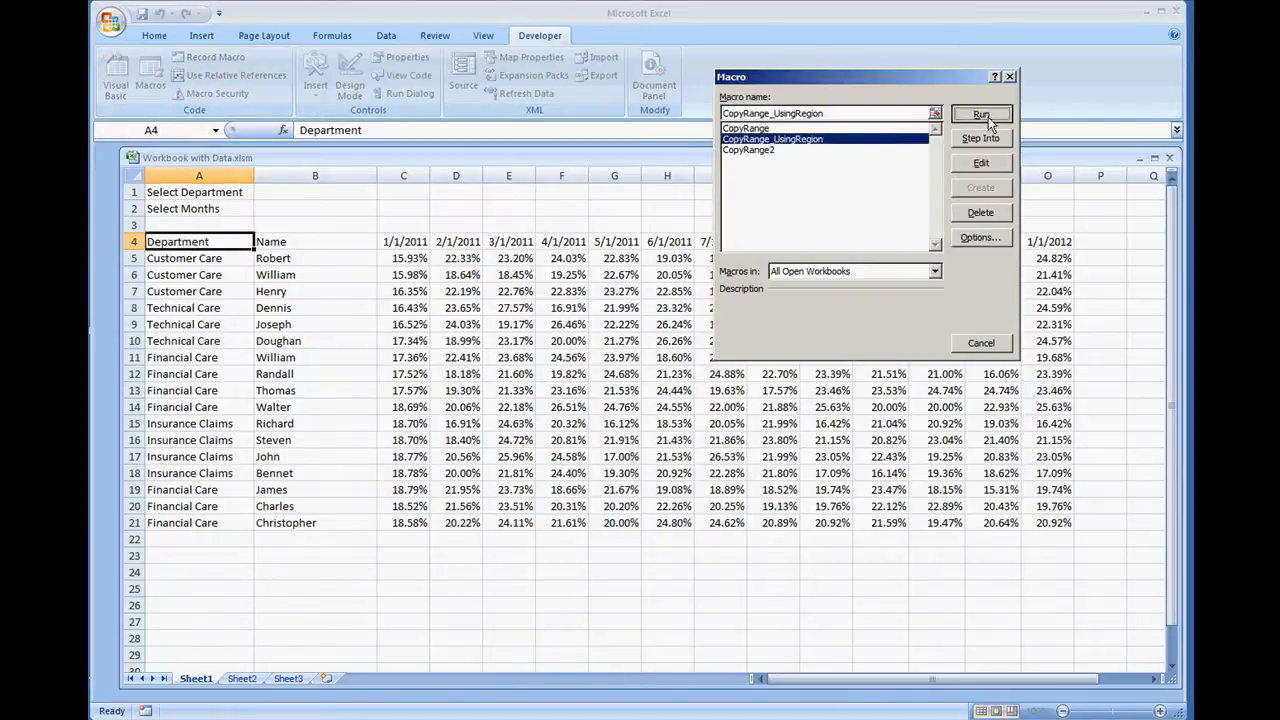
left_click(981, 113)
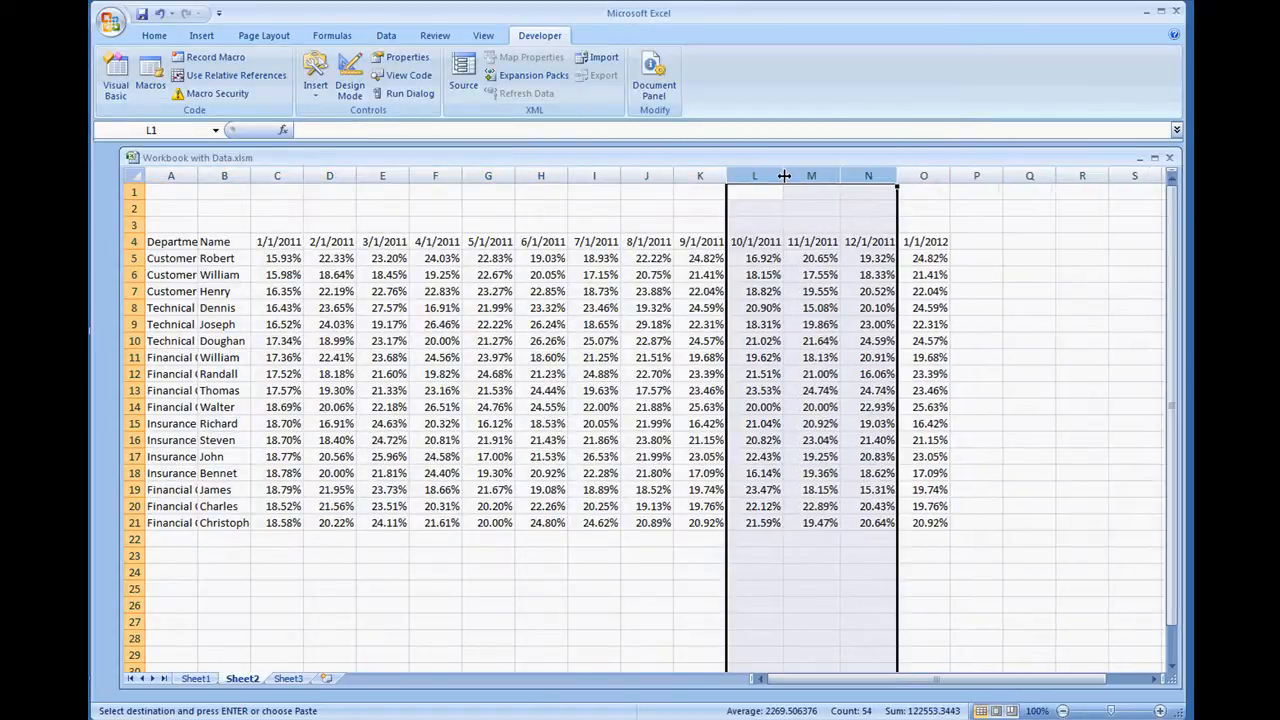
- Copy the 8/1/2011 and 9/1/2011 columns into Sheet1 starting at P4
left_click(754, 406)
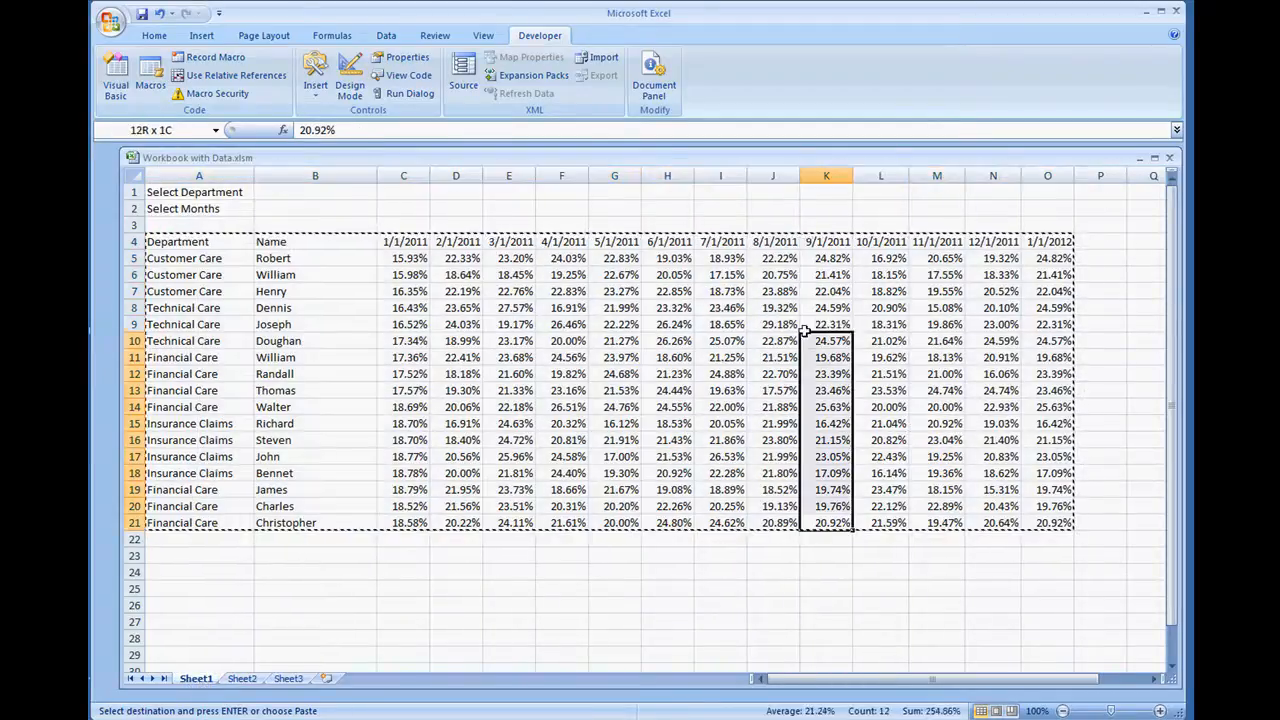
left_click(1100, 241)
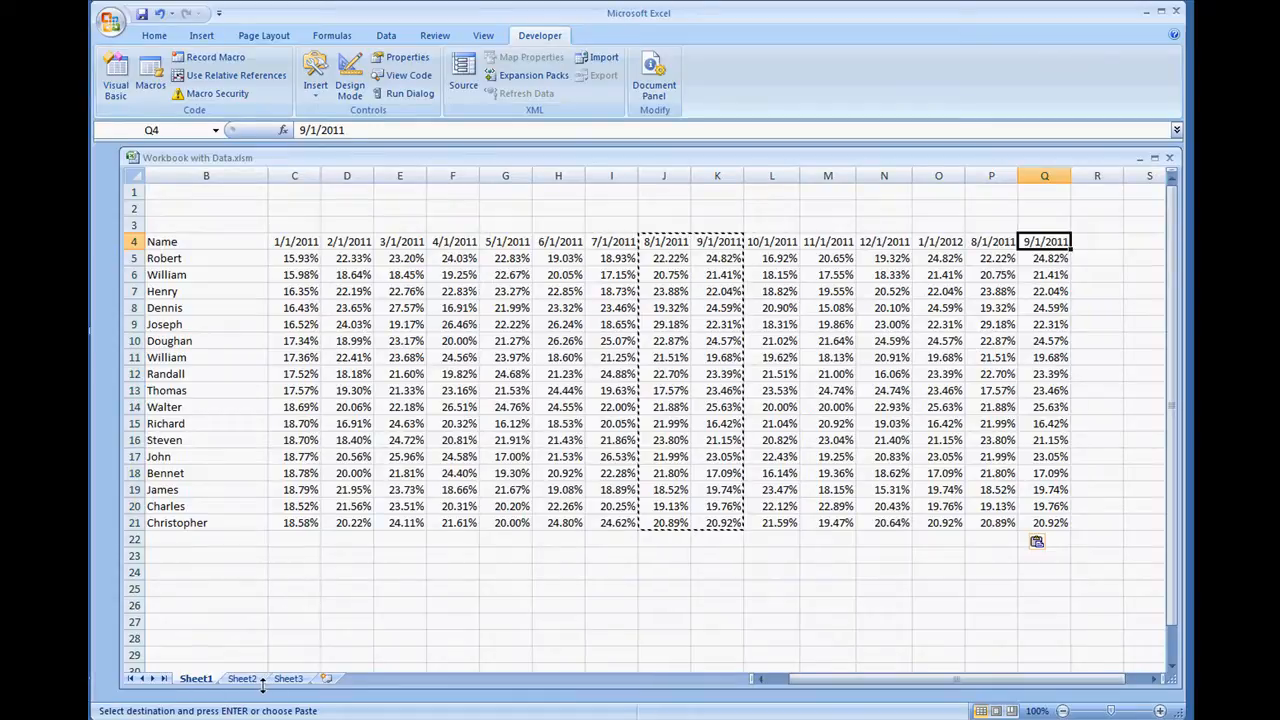
left_click(242, 678)
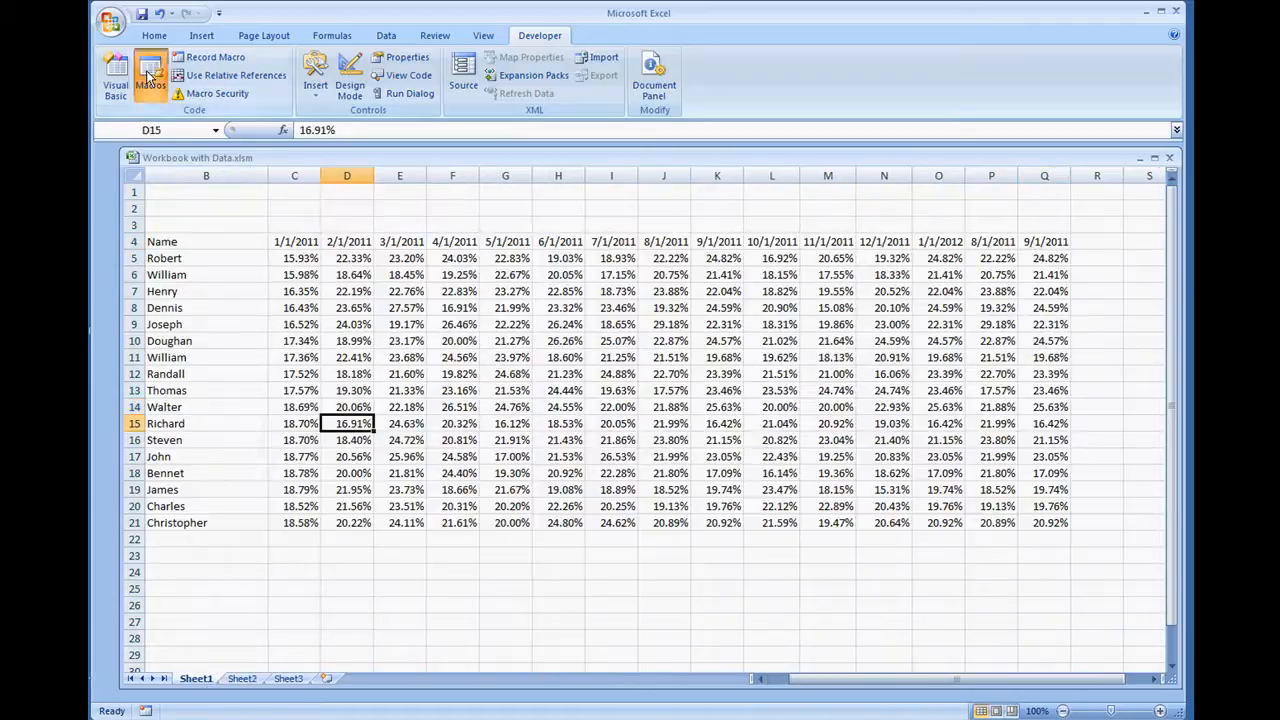
- Run CopyRange_UsingRegion again and scroll right to confirm the copy reaches 9/1/2011
left_click(150, 75)
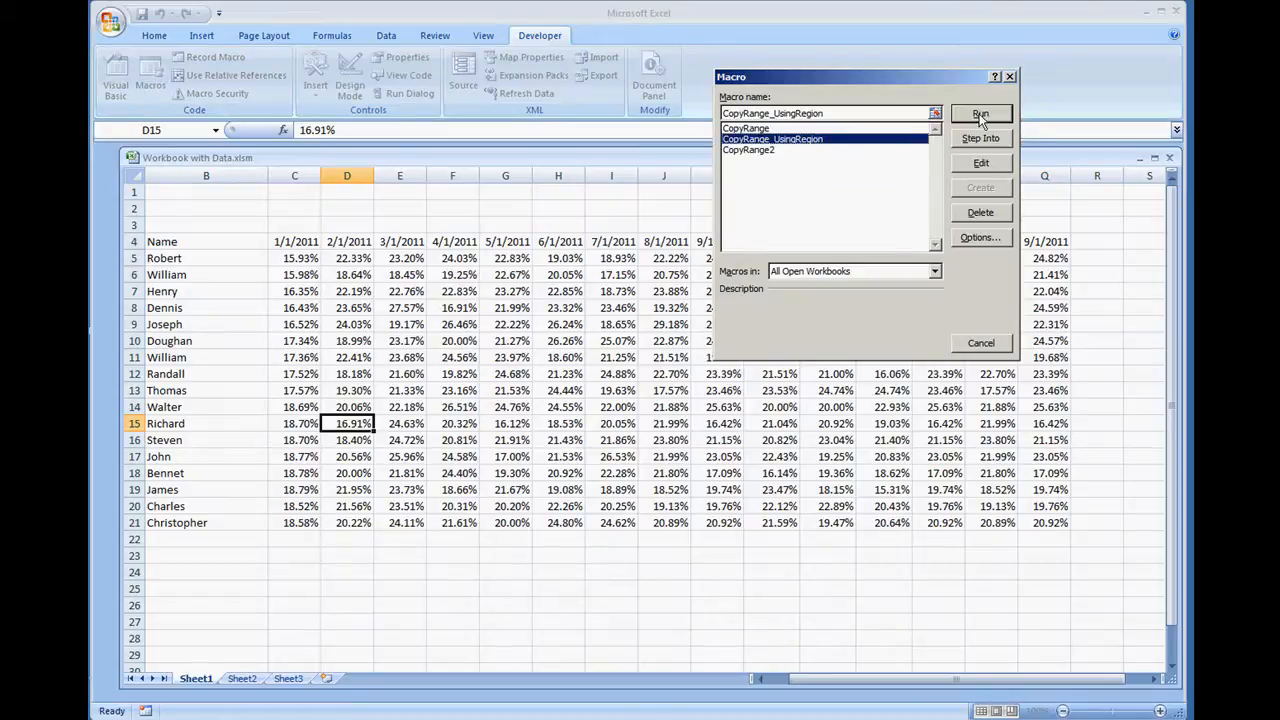
left_click(980, 113)
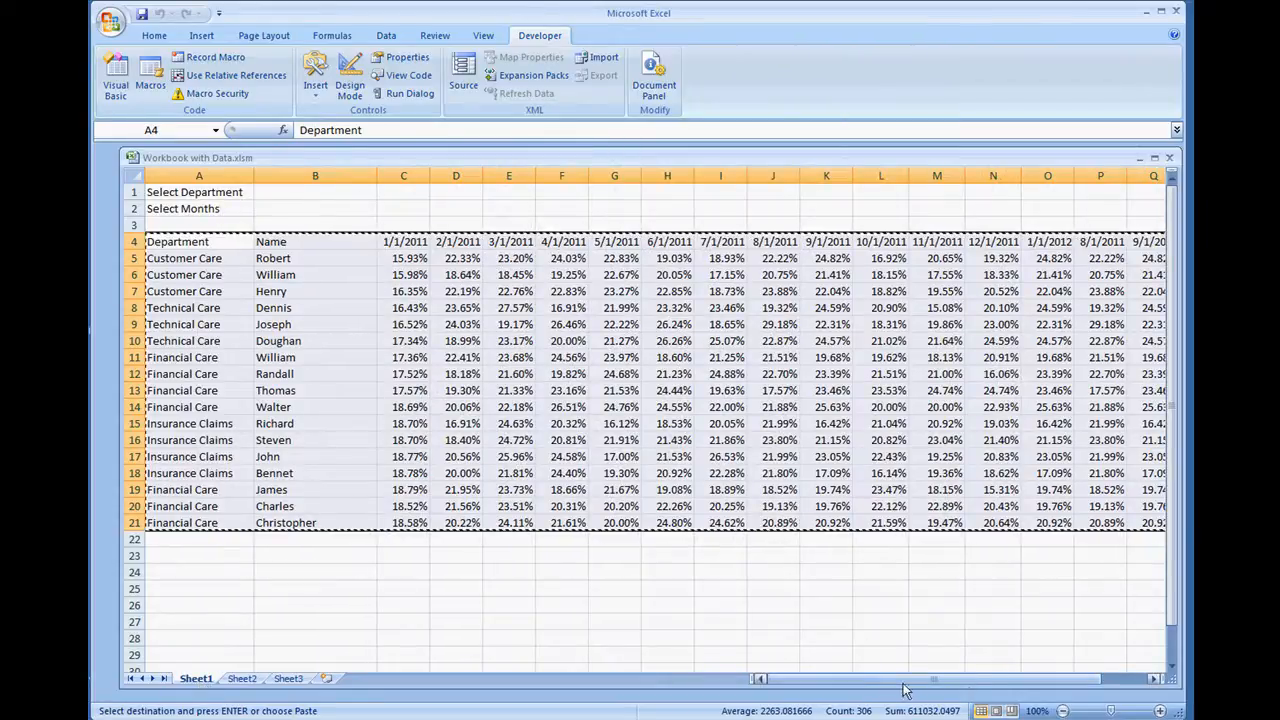
scroll("right", 3)
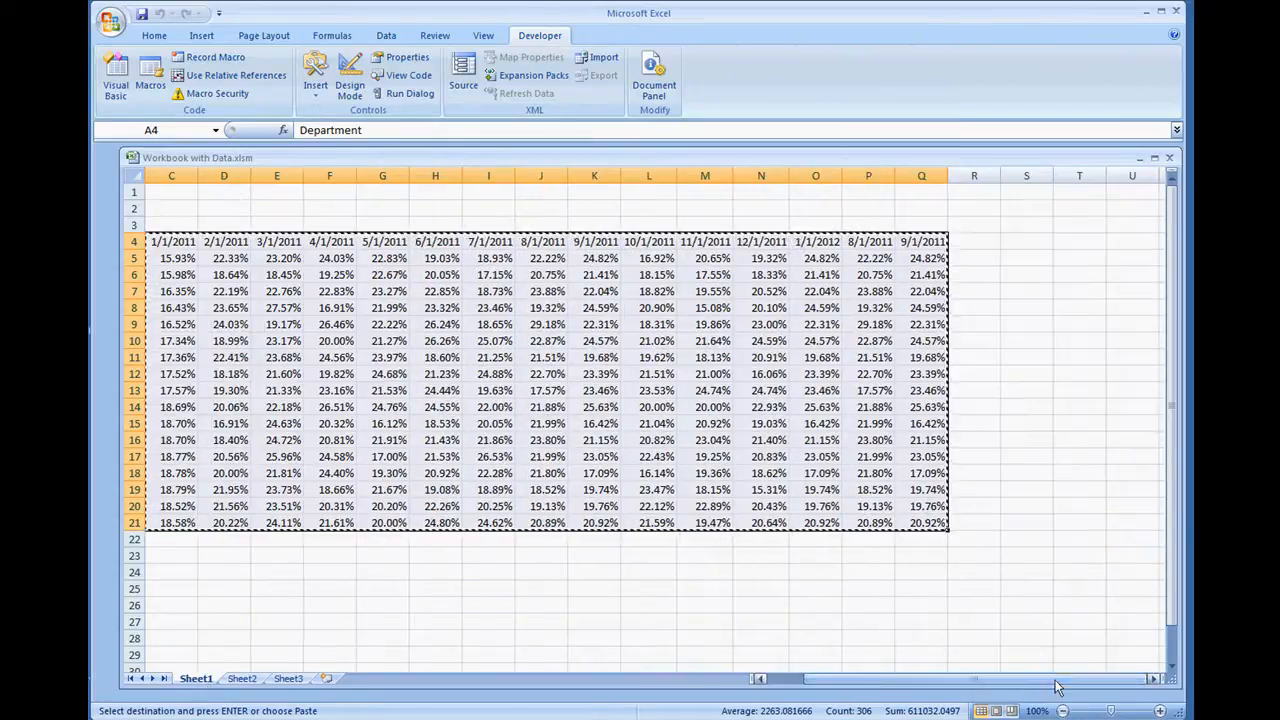
mouse_move(218, 93)
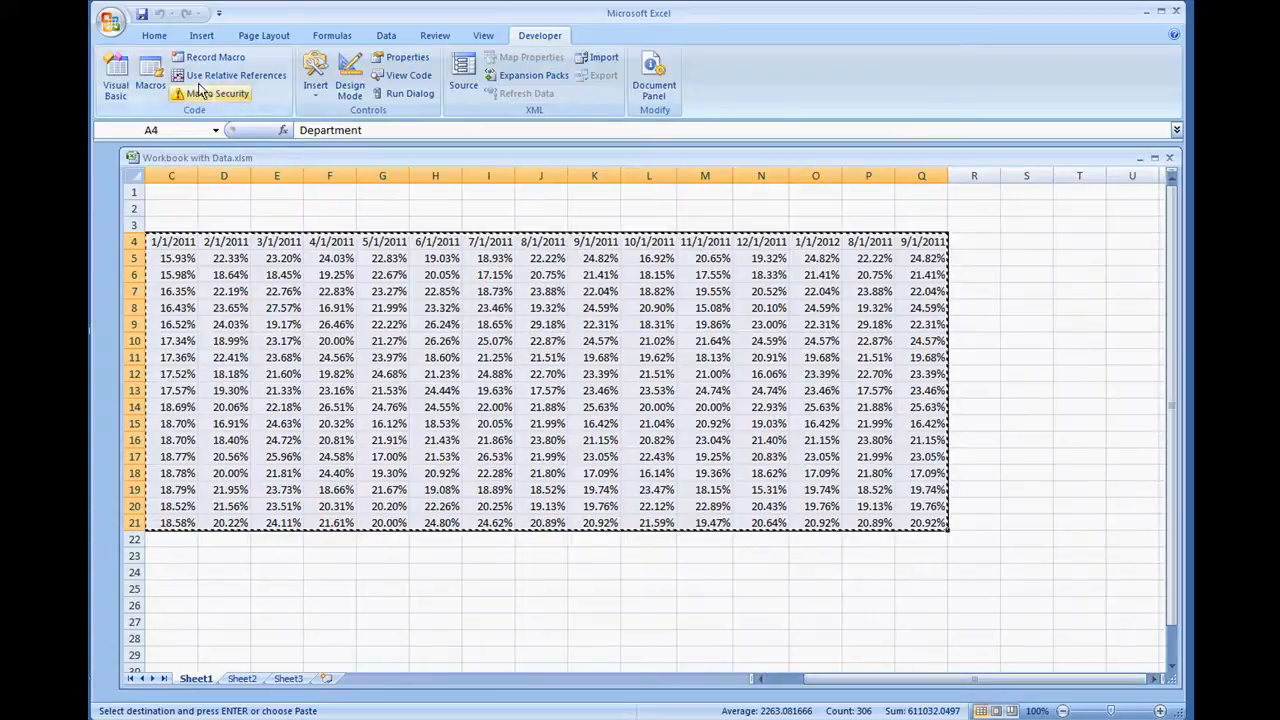
mouse_move(150, 75)
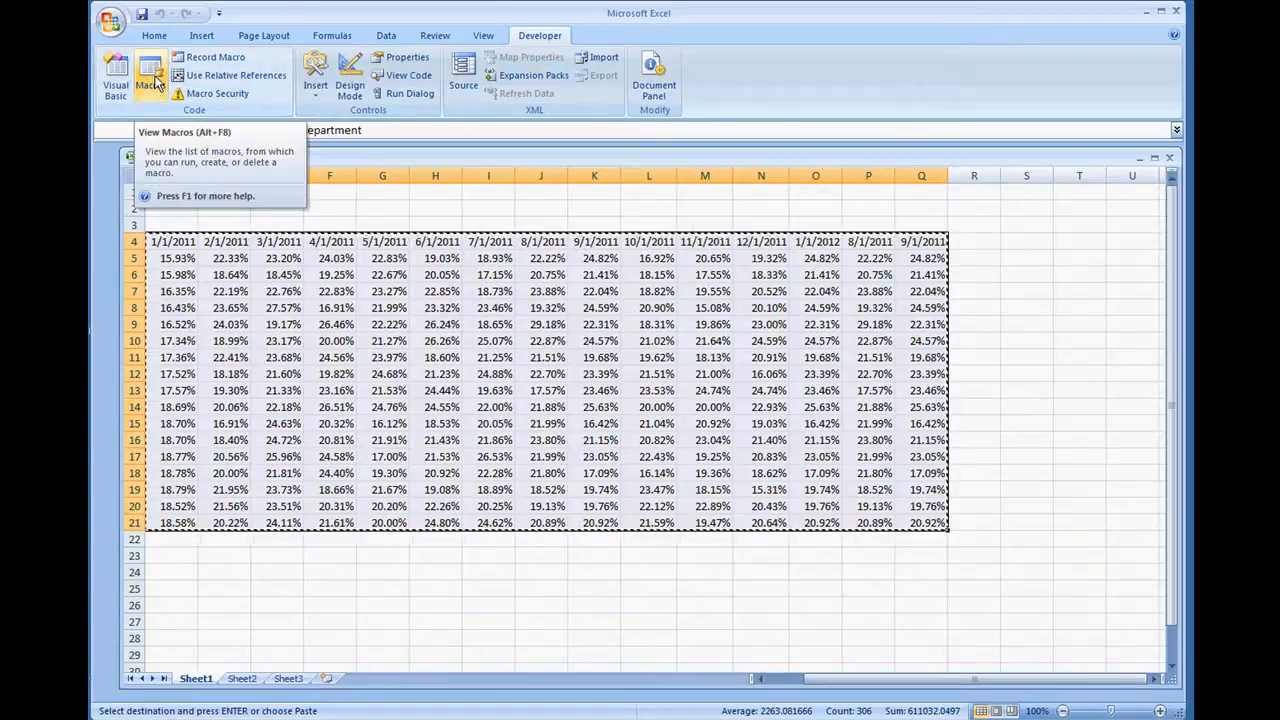